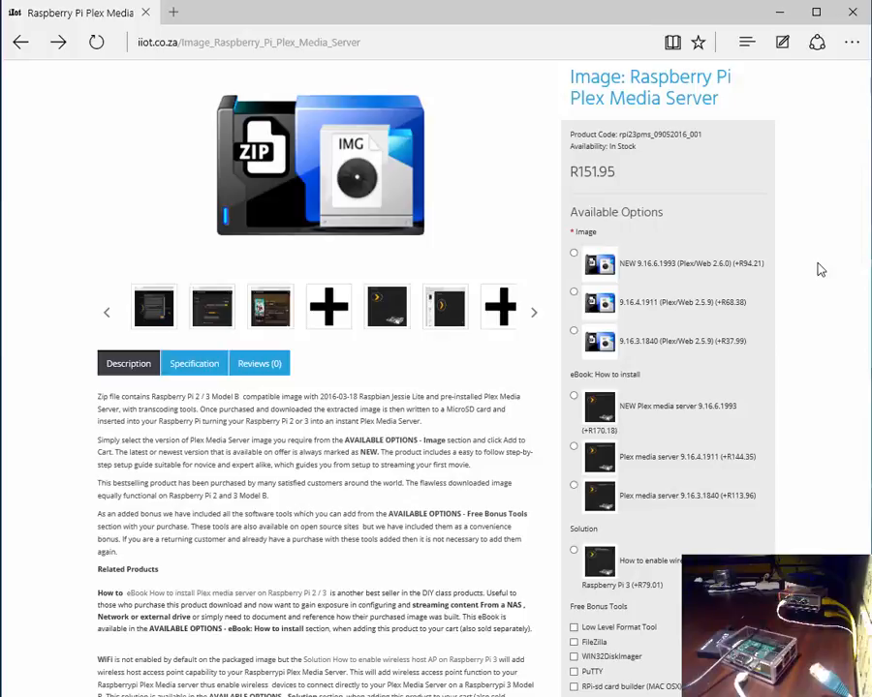
mouse_move(771, 217)
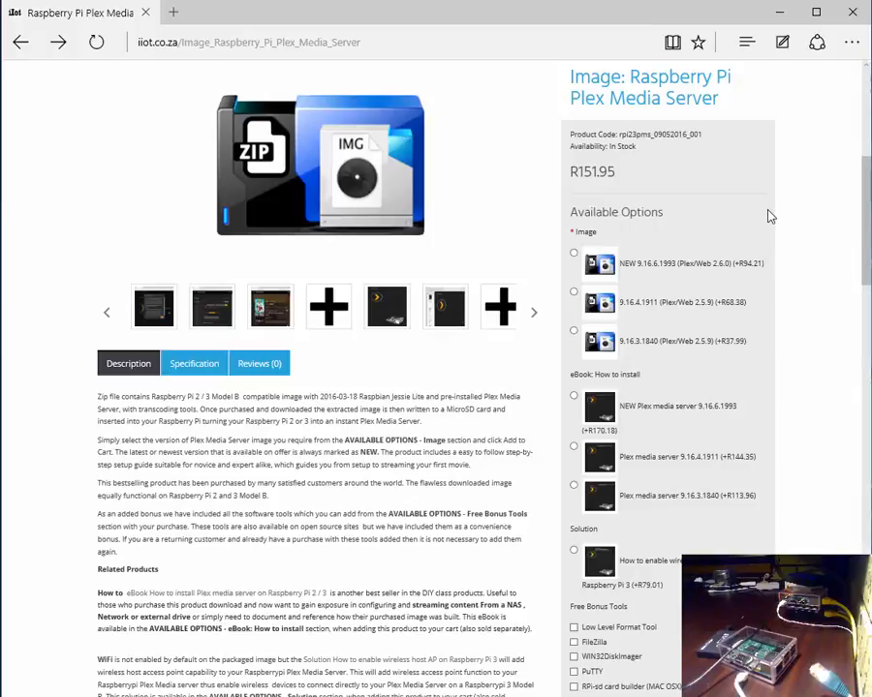
mouse_move(742, 134)
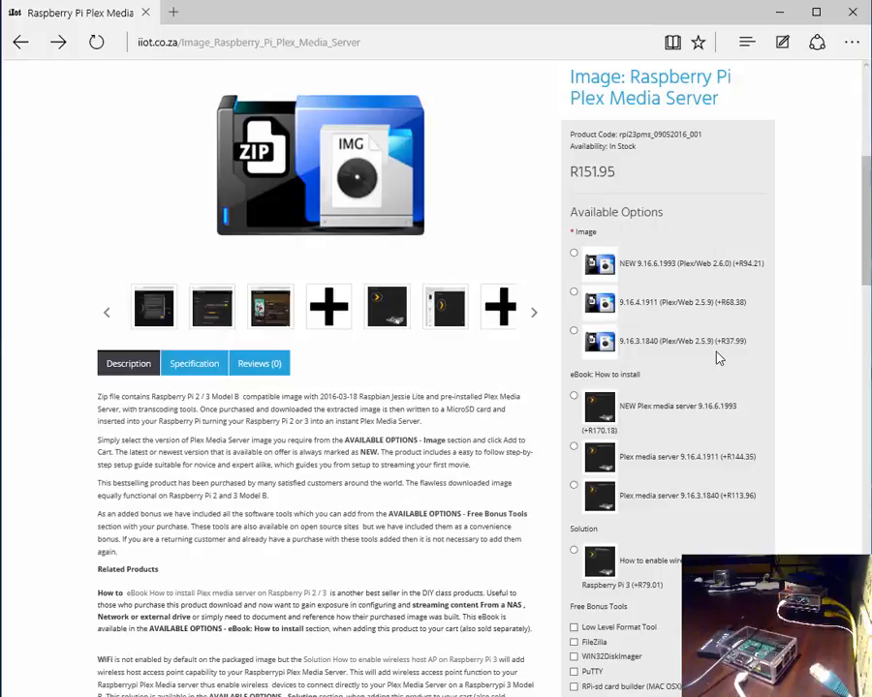
mouse_move(608, 275)
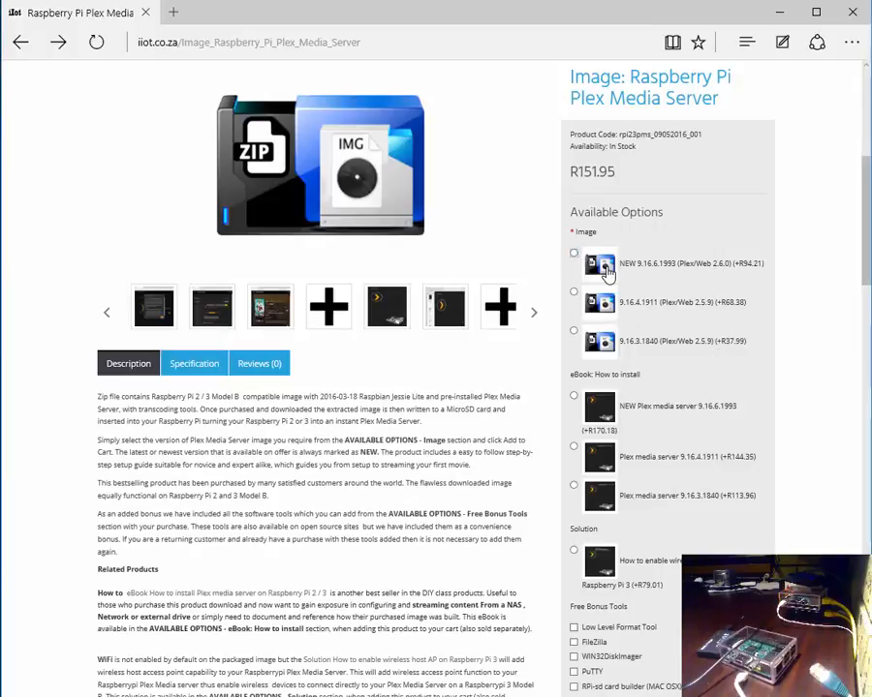
- Choose the NEW 9.16.6.1993 image option and show the Specification release notes
left_click(573, 252)
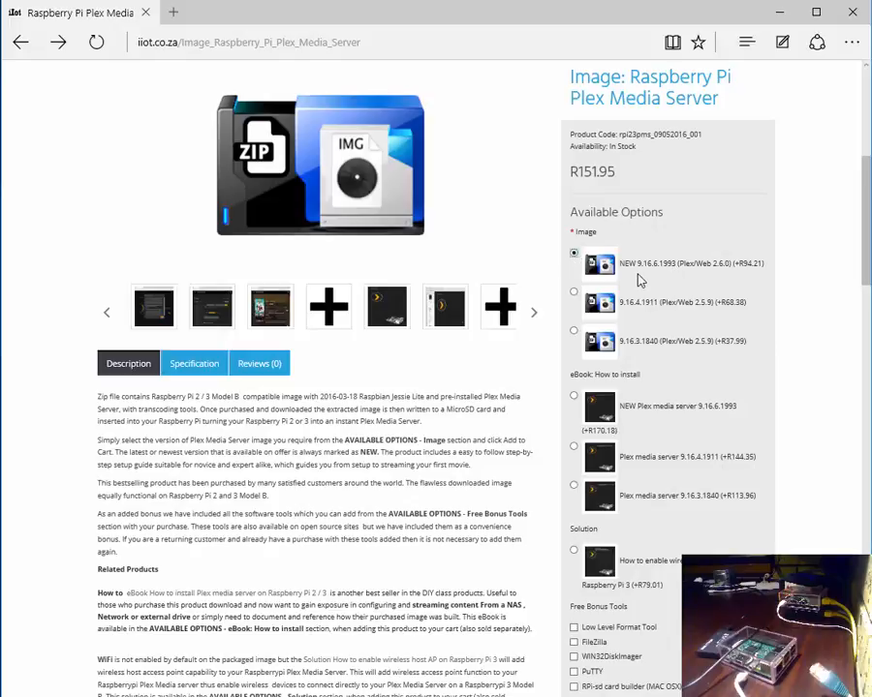
mouse_move(630, 279)
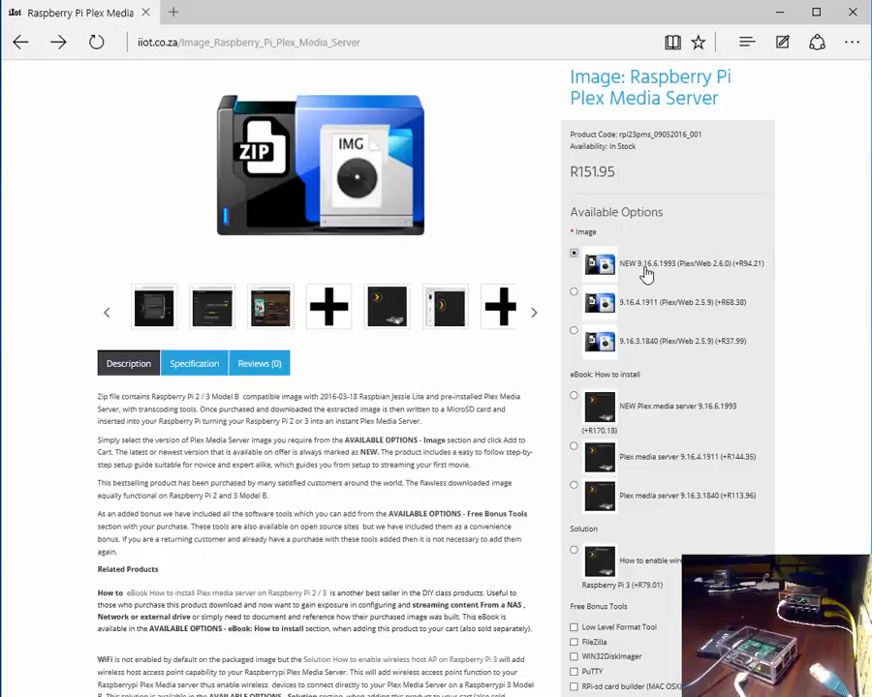
mouse_move(647, 306)
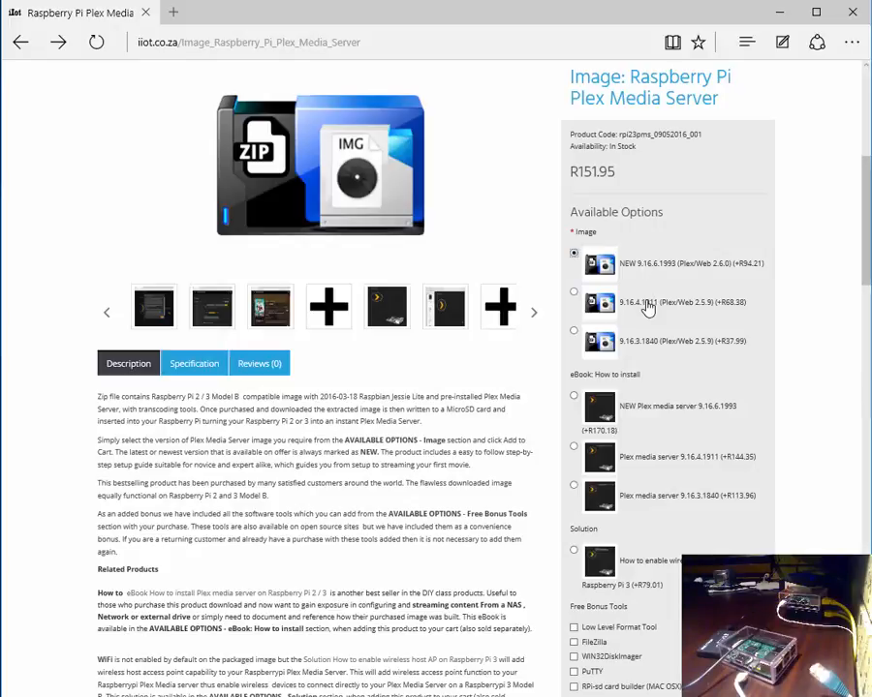
mouse_move(662, 329)
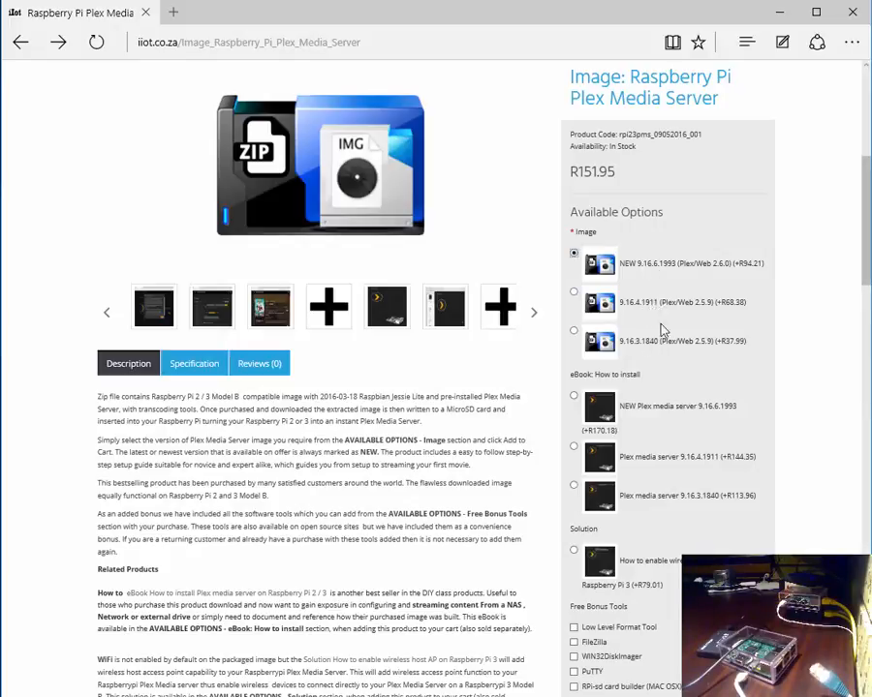
left_click(194, 365)
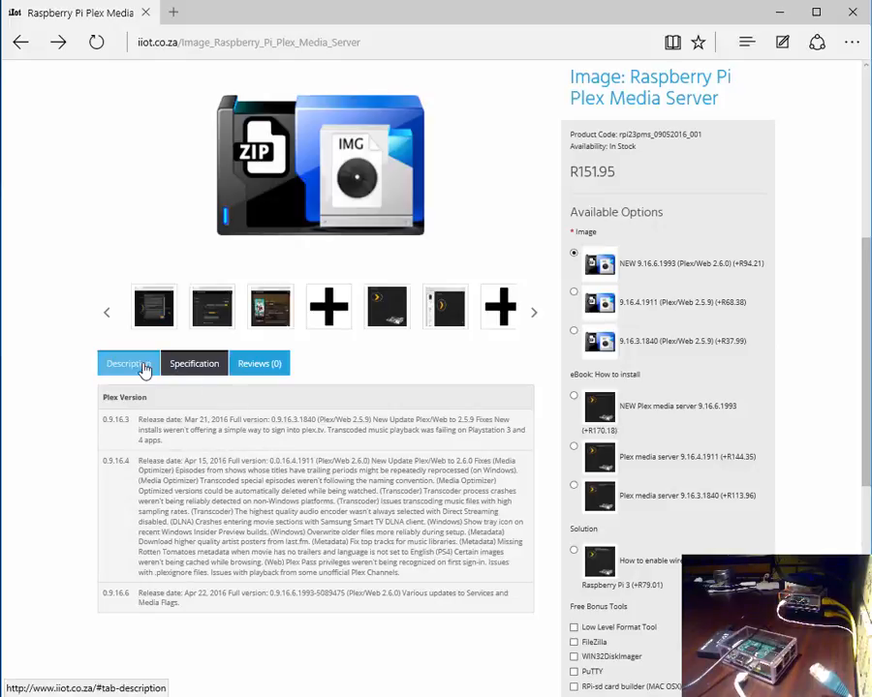
- Scroll through the description's options and bonus tools, then back to the top
scroll("down", 3)
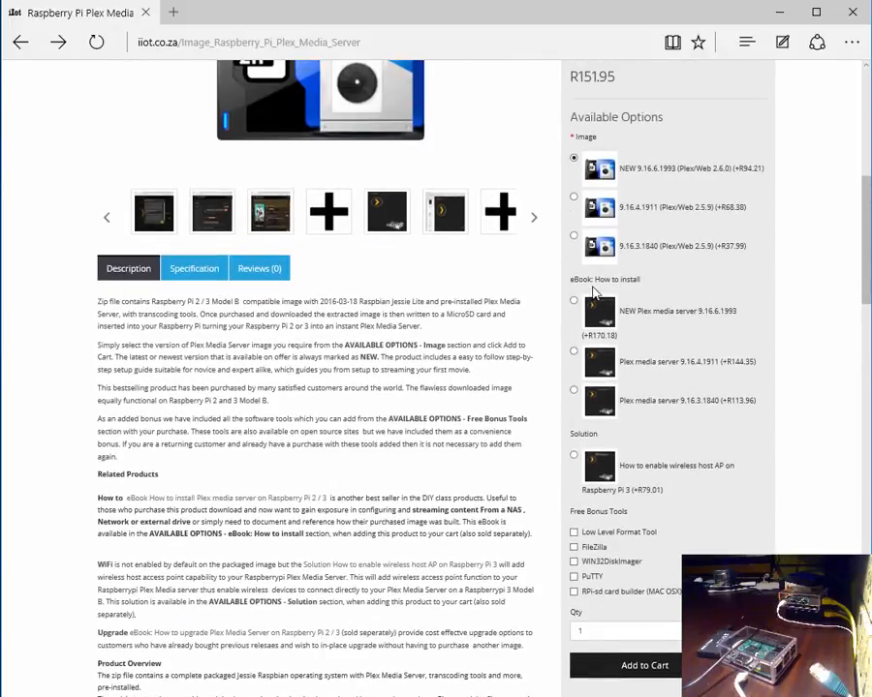
mouse_move(657, 481)
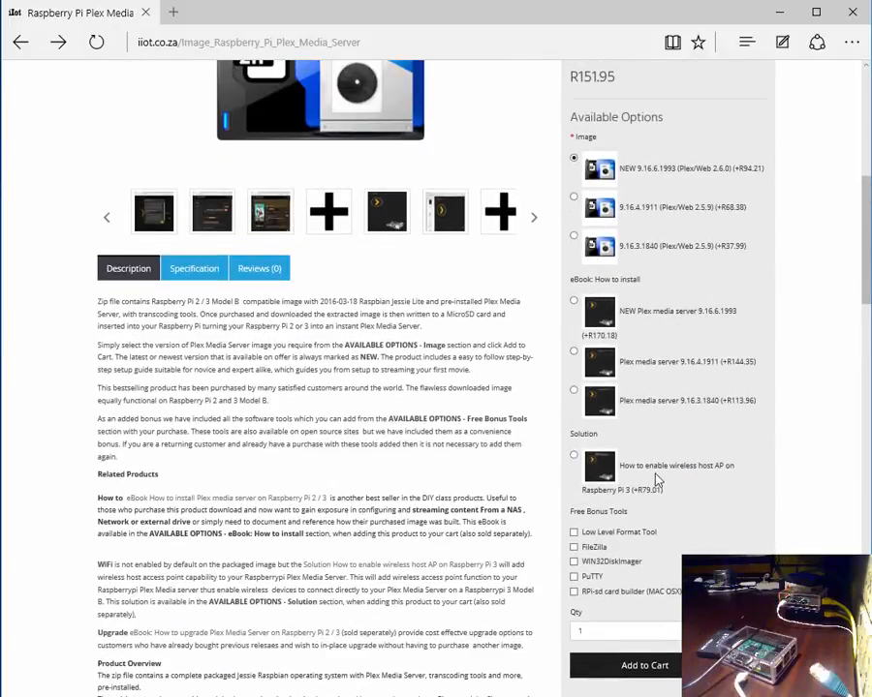
mouse_move(690, 430)
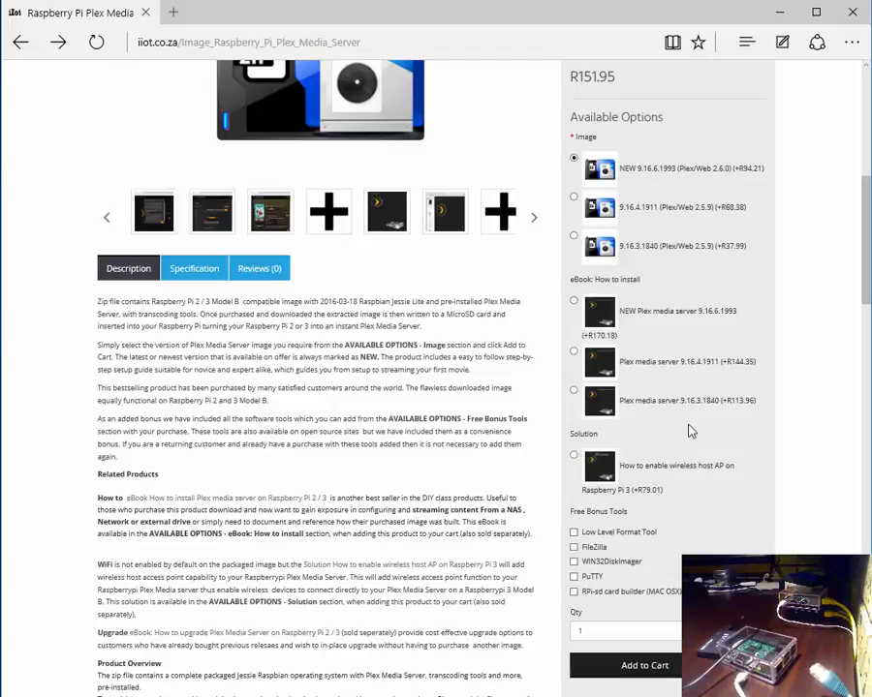
mouse_move(618, 442)
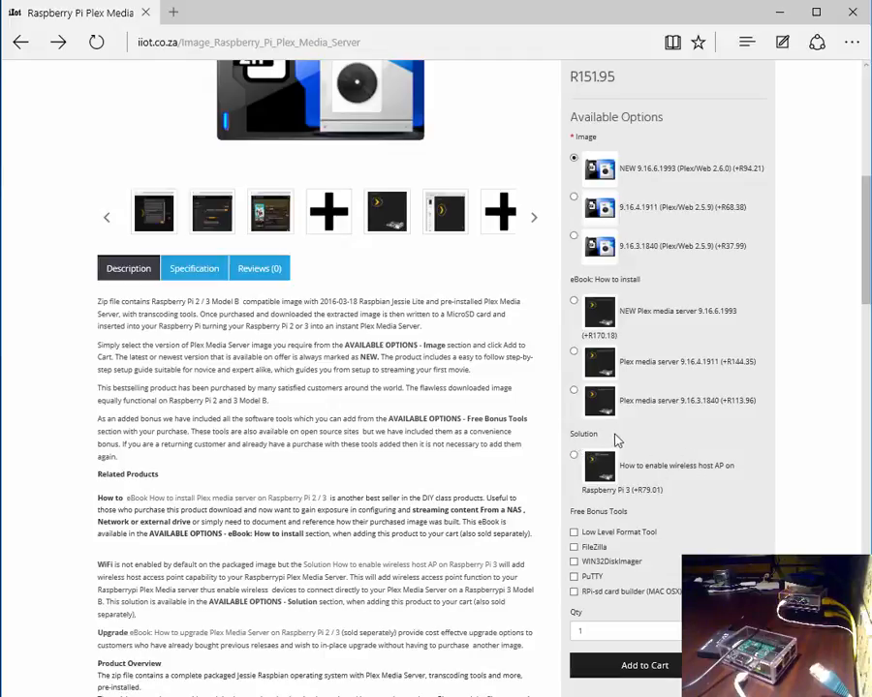
mouse_move(715, 494)
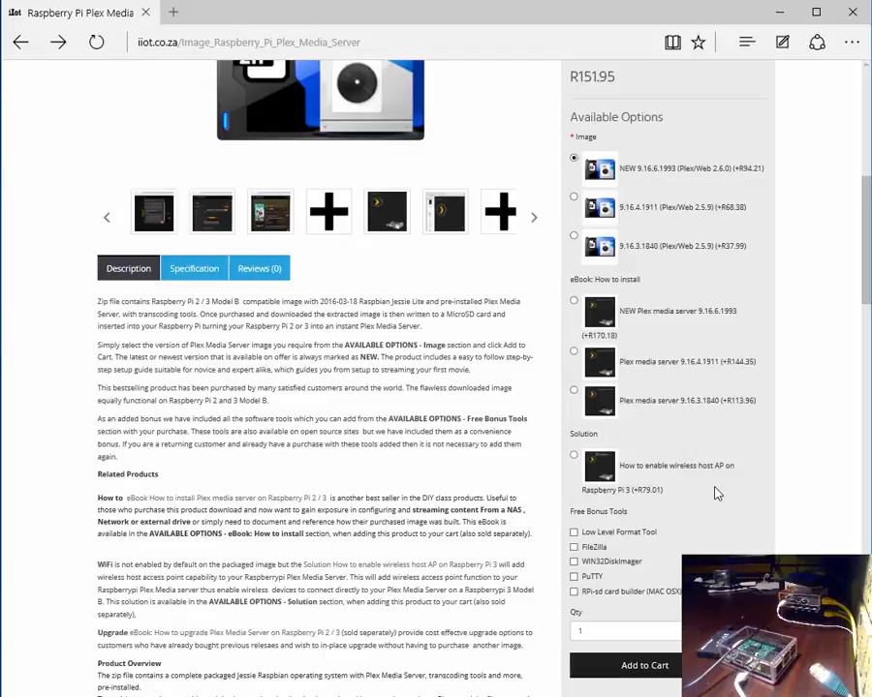
scroll("down", 3)
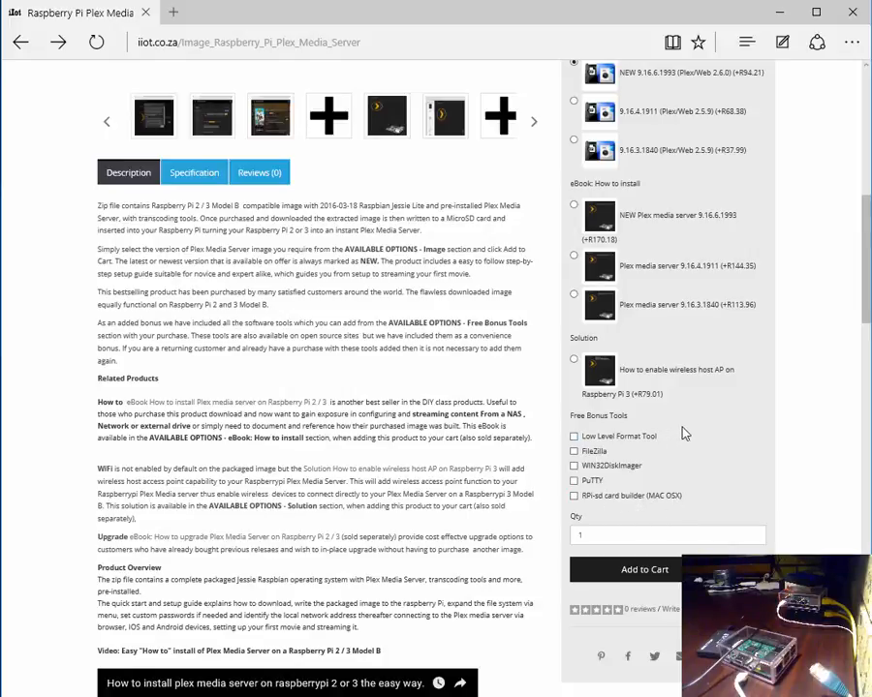
scroll("down", 3)
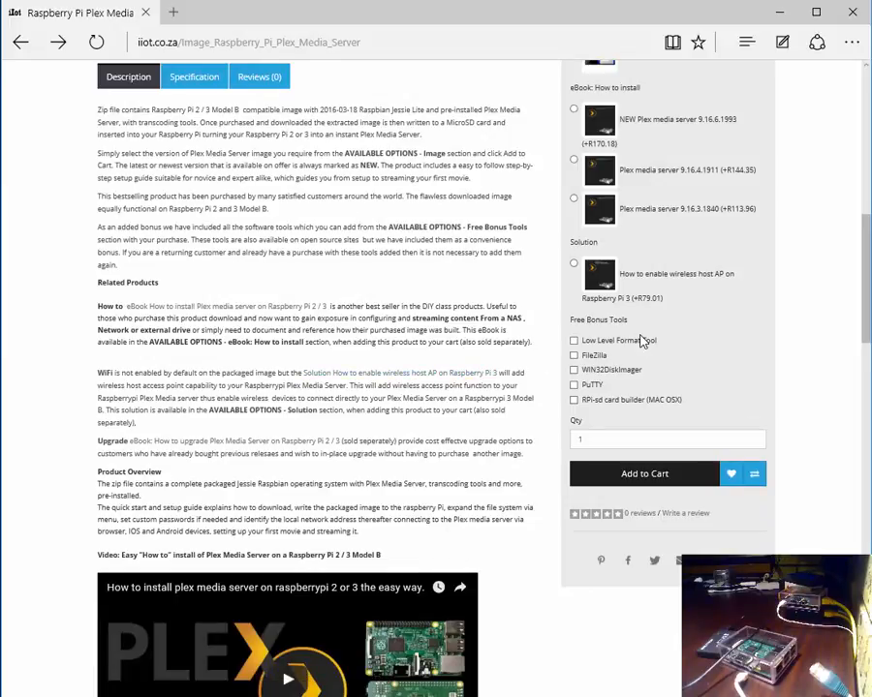
mouse_move(682, 341)
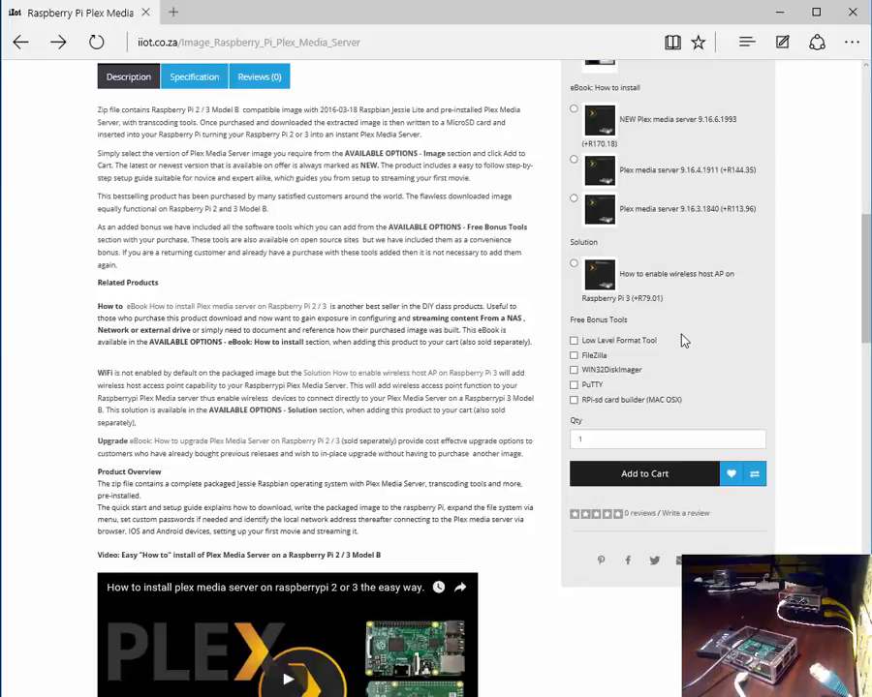
scroll("up", 3)
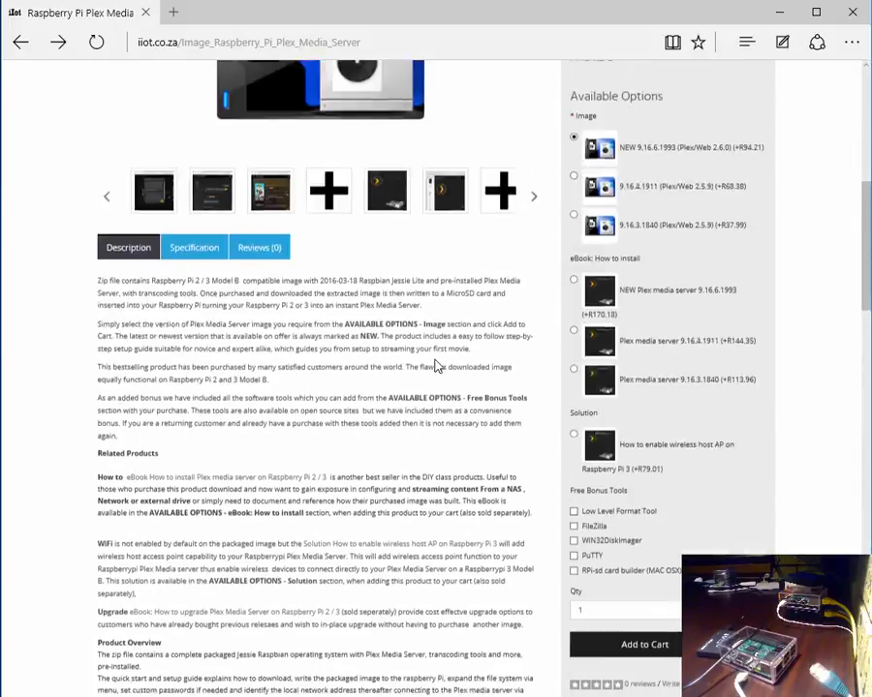
scroll("up", 3)
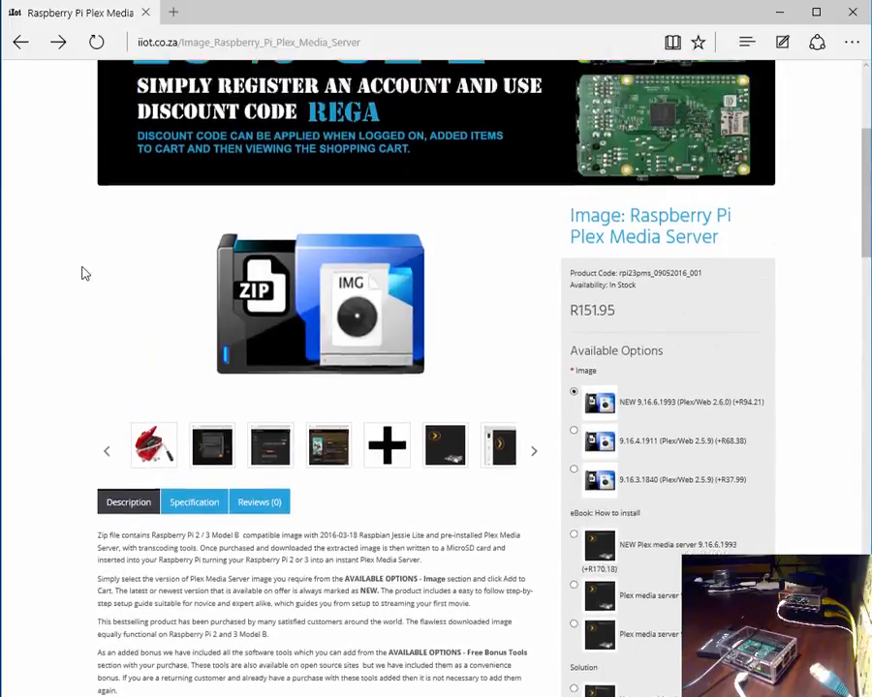
scroll("up", 3)
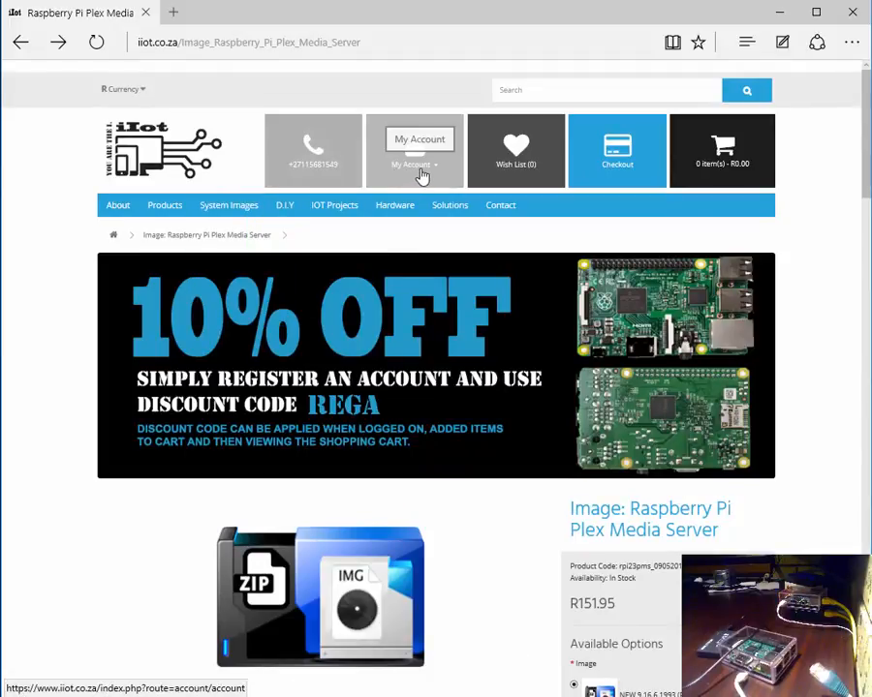
- From My Account Downloads, start downloading the 1993SiteManager file
left_click(414, 151)
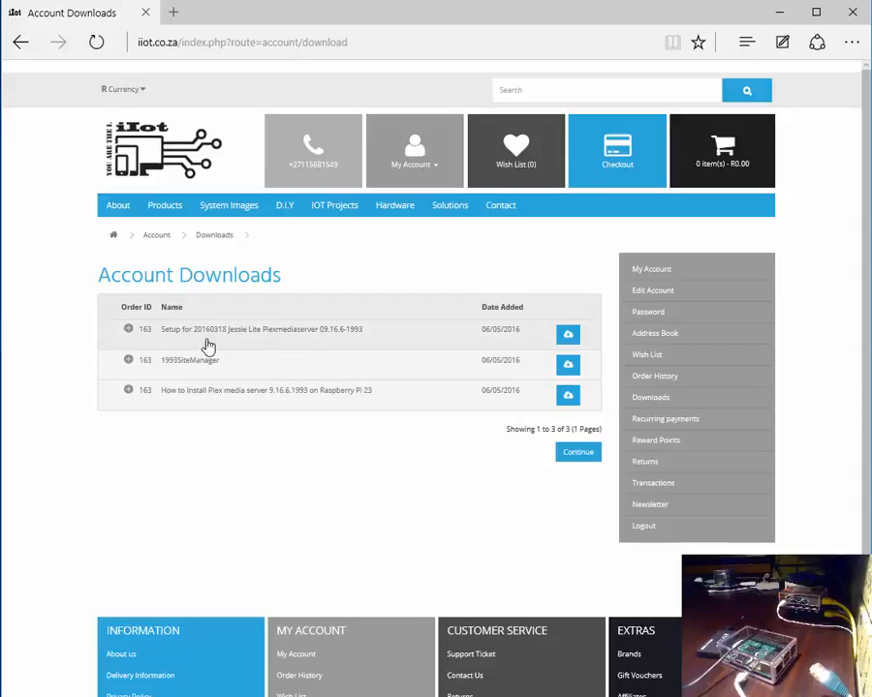
mouse_move(240, 426)
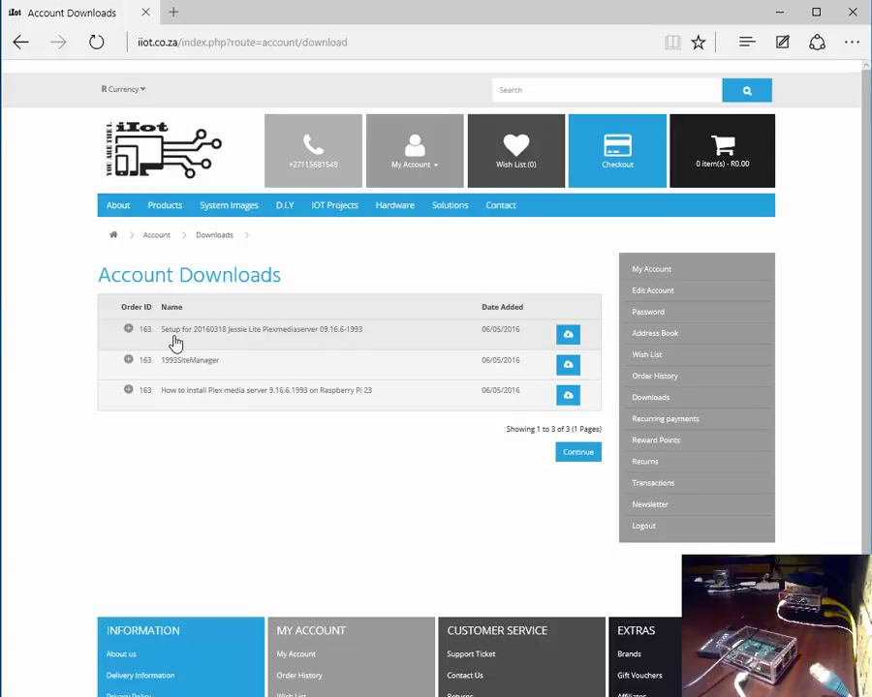
mouse_move(294, 345)
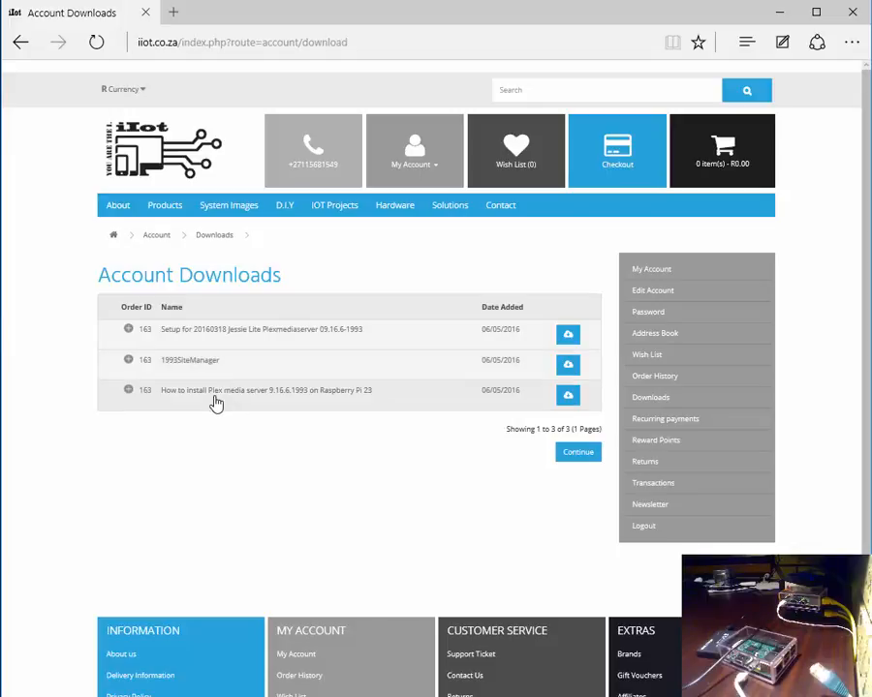
mouse_move(112, 293)
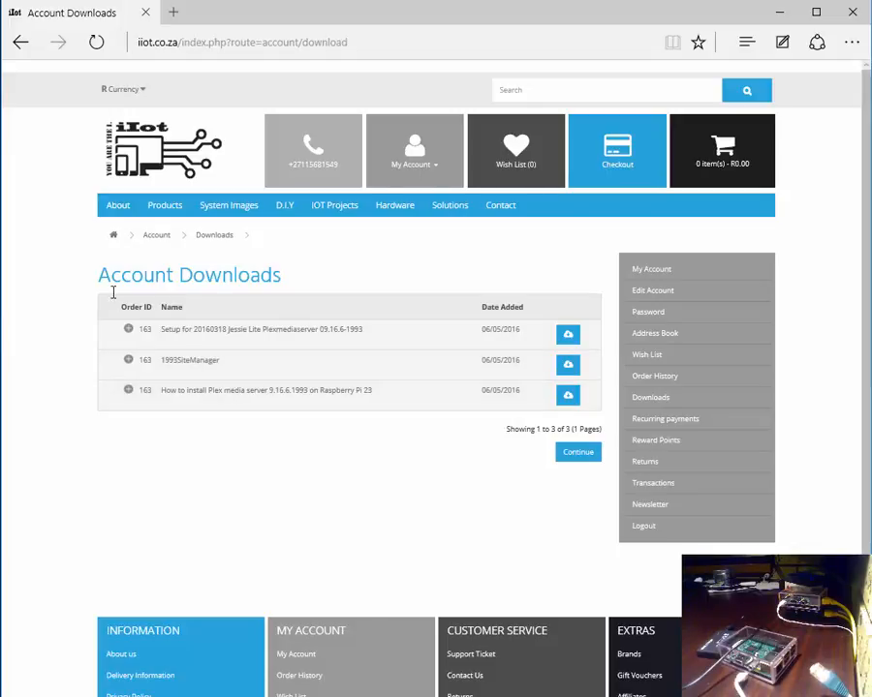
mouse_move(283, 456)
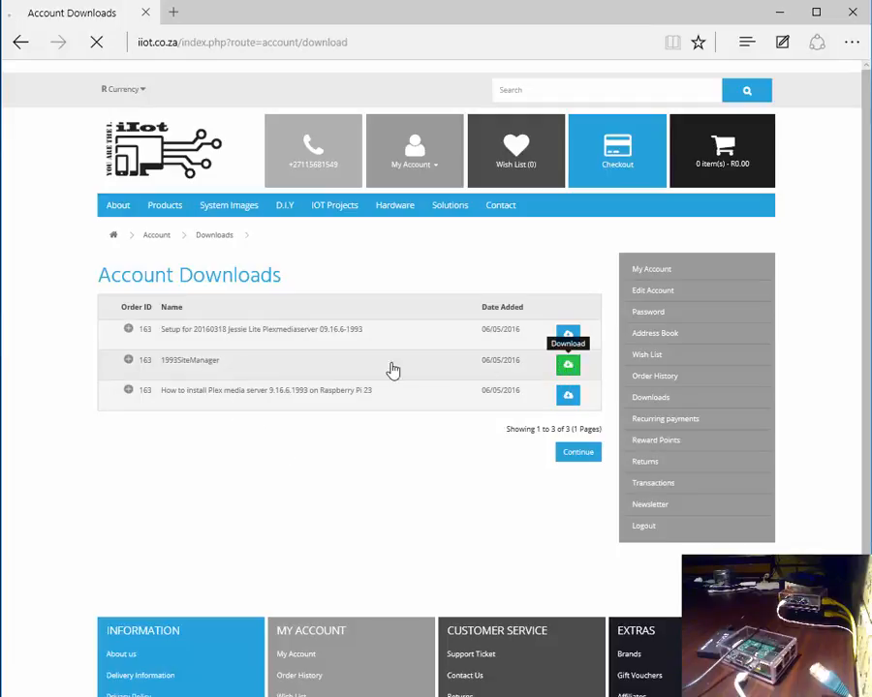
left_click(568, 365)
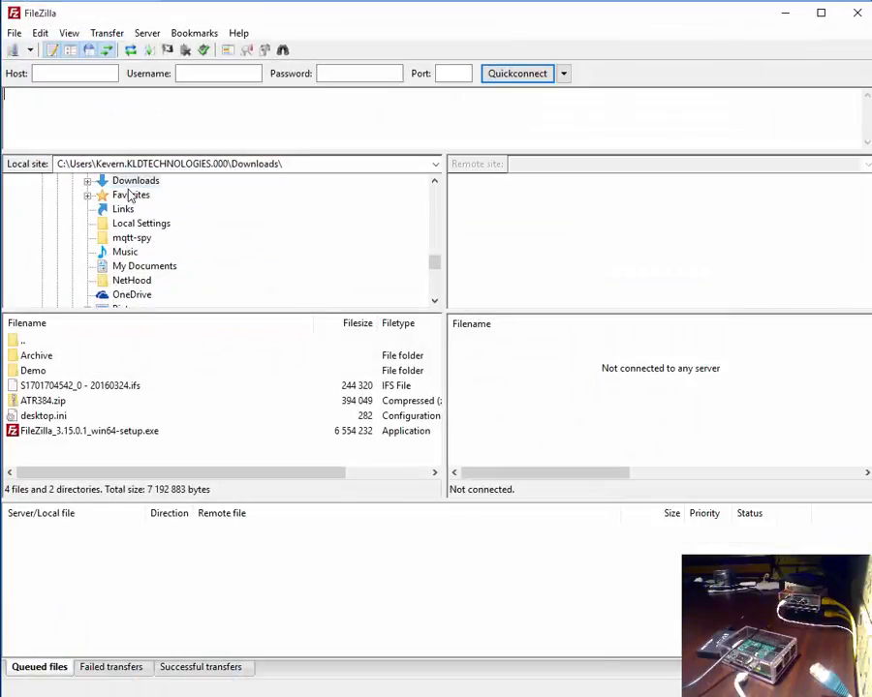
mouse_move(16, 31)
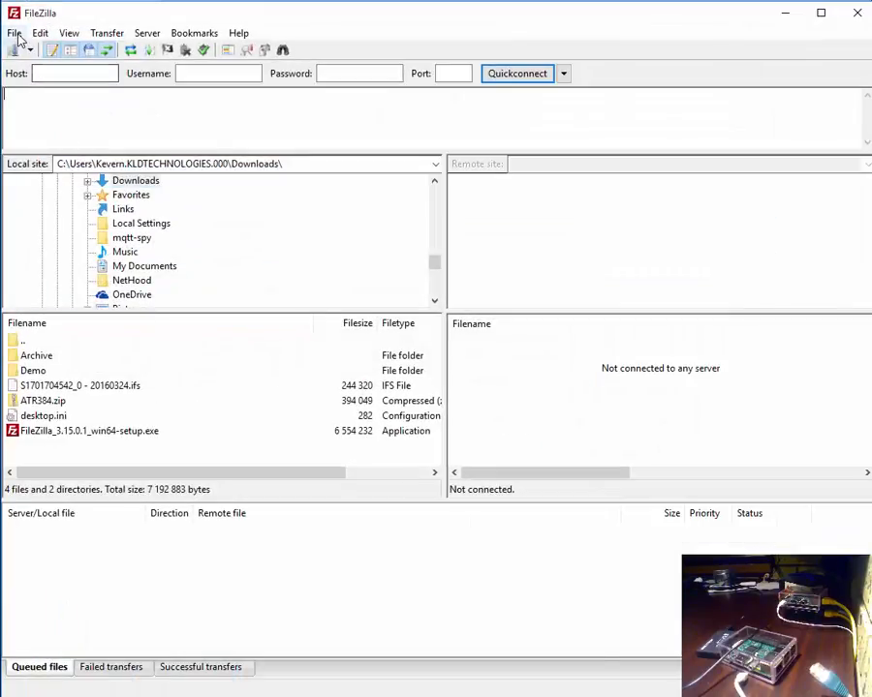
- Import the 1993SiteManager site settings and enter 1993 as the host
left_click(15, 31)
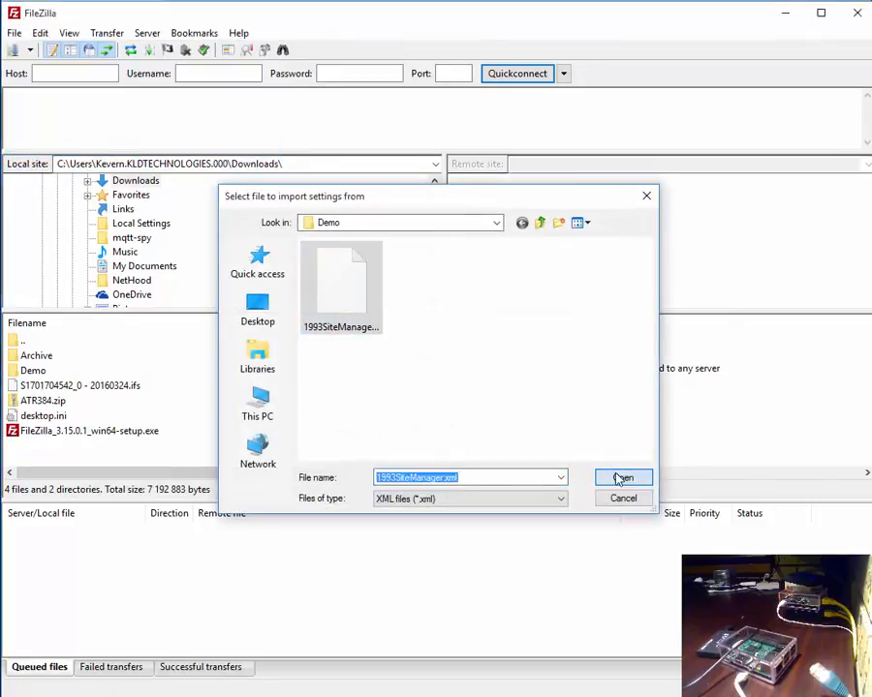
left_click(624, 477)
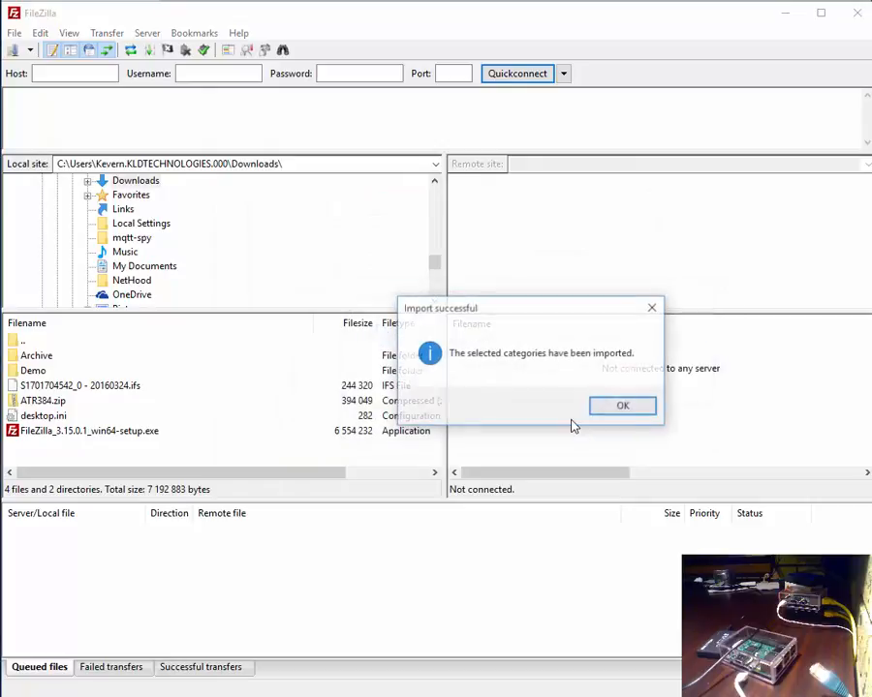
left_click(622, 404)
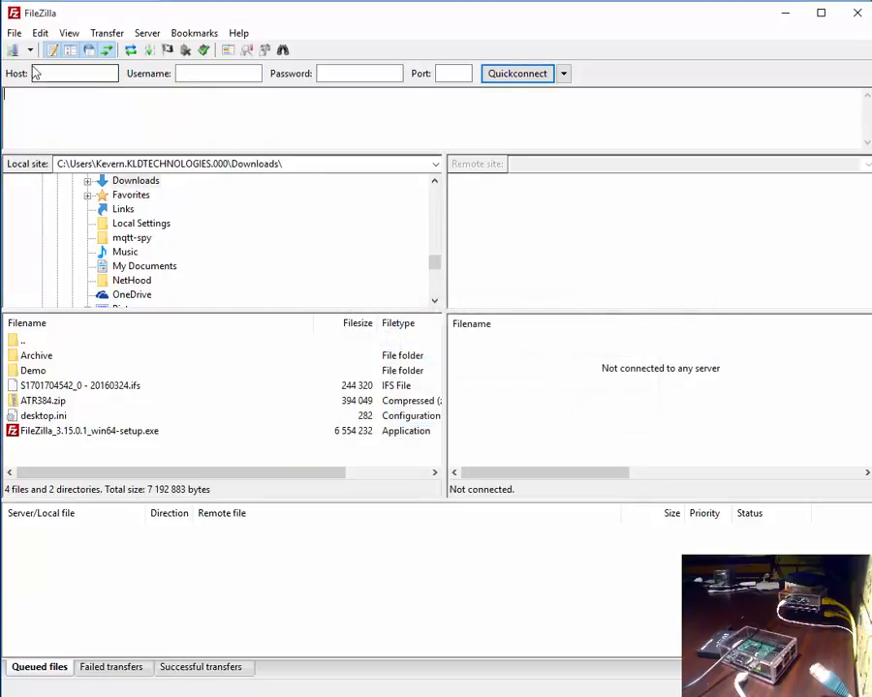
type("1993")
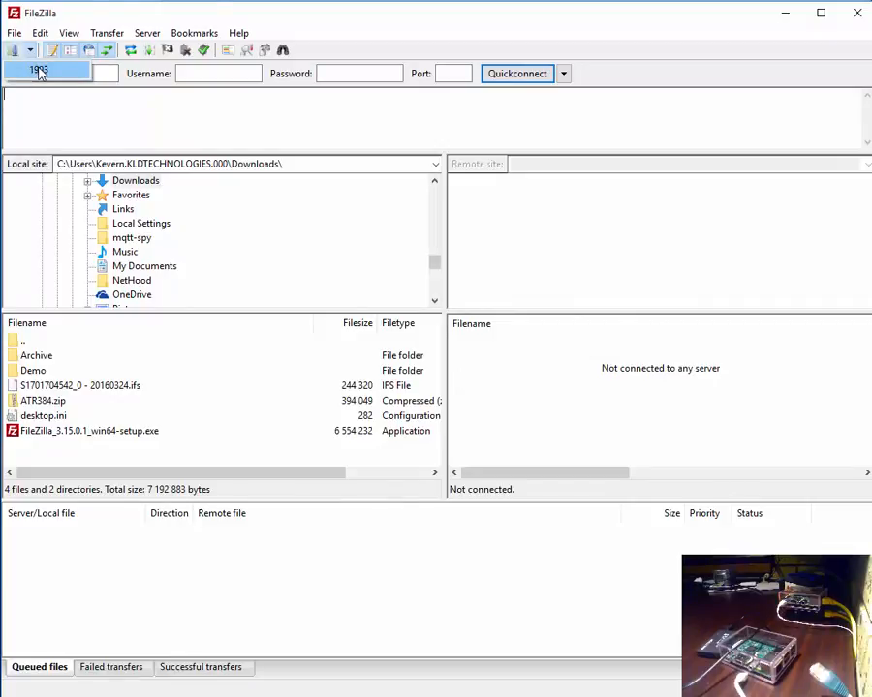
- Quickconnect to the 1993 server and download the Raspbian Plex Media Server zip to Demo
left_click(518, 73)
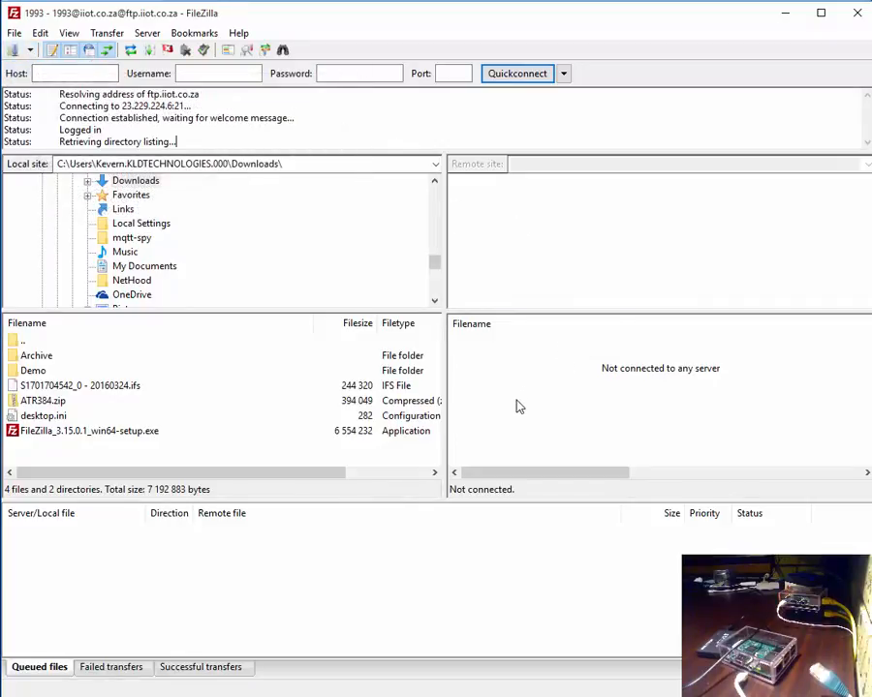
left_click(600, 372)
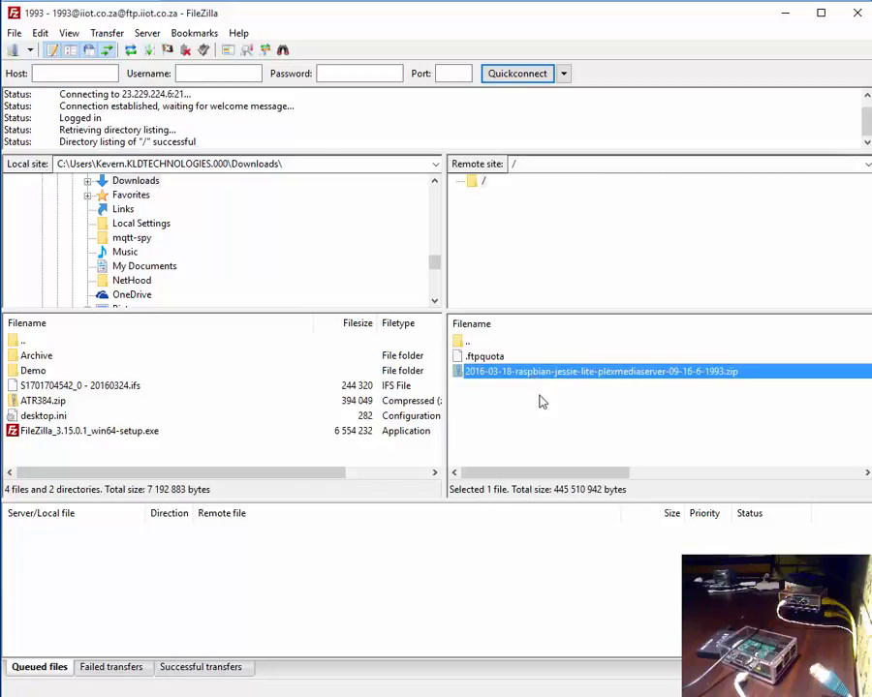
mouse_move(543, 405)
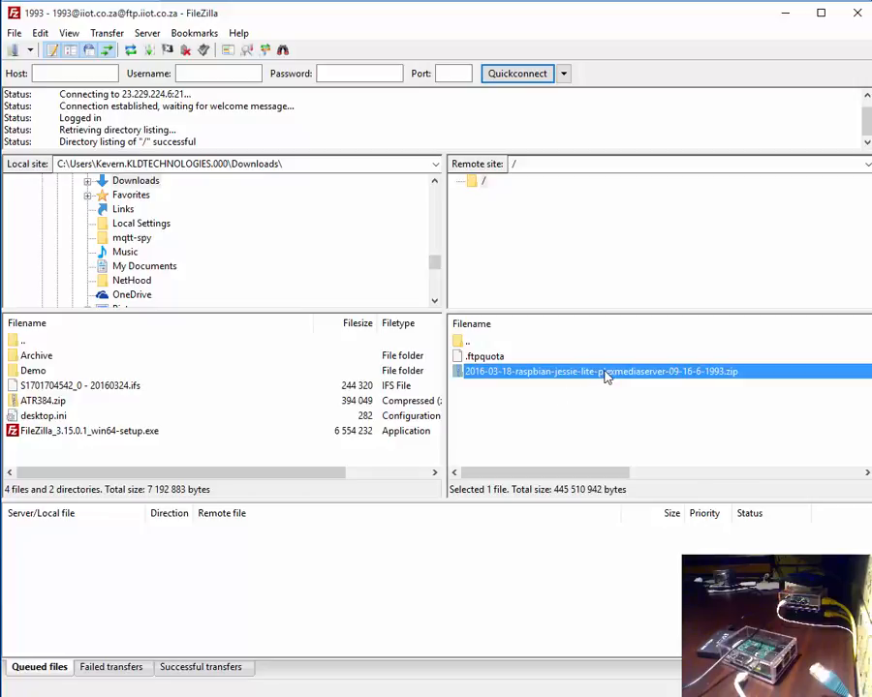
double_click(601, 372)
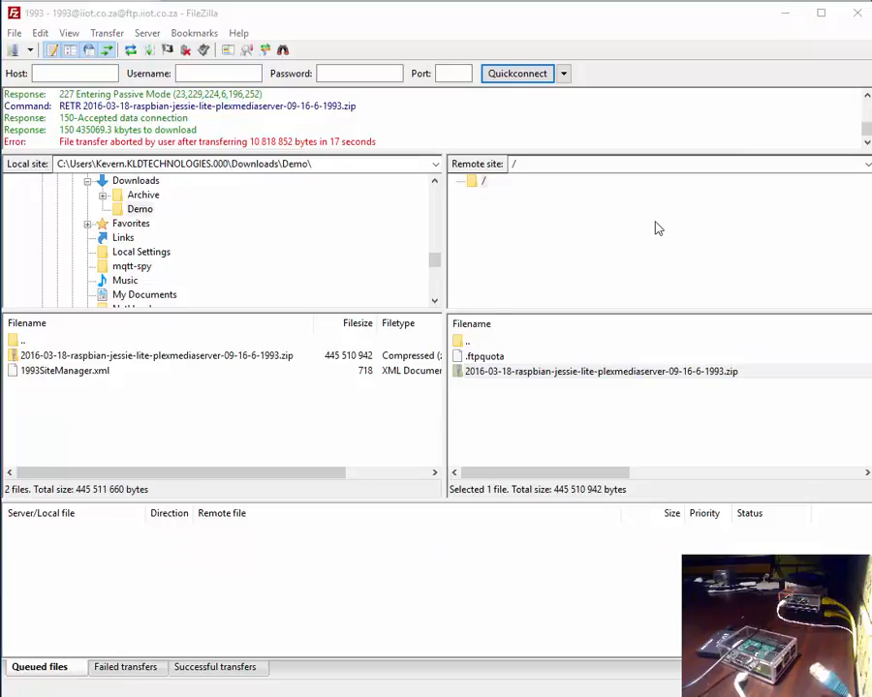
mouse_move(314, 401)
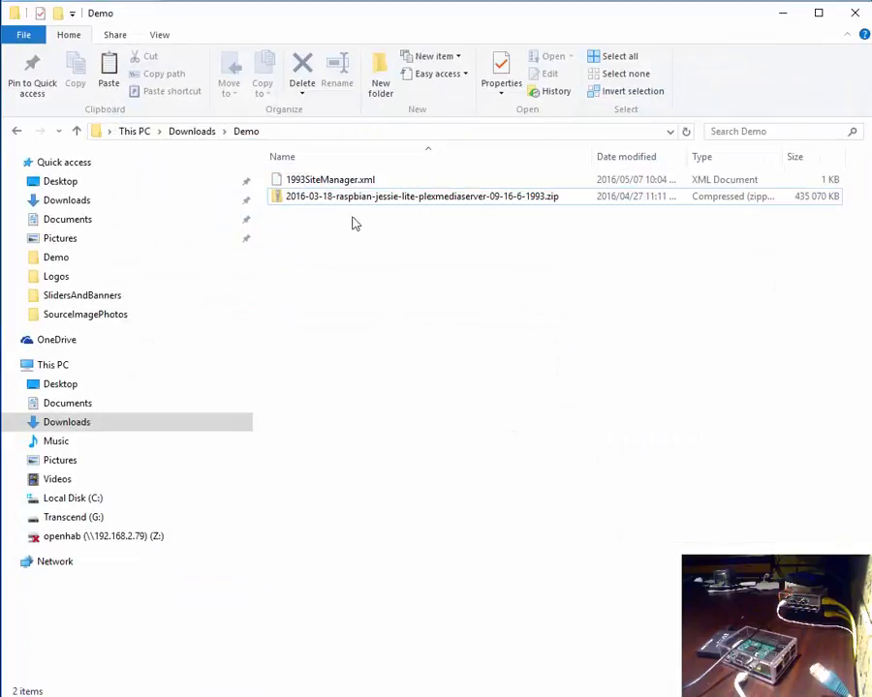
- Extract the downloaded zip in the Demo folder via Extract Here
right_click(416, 179)
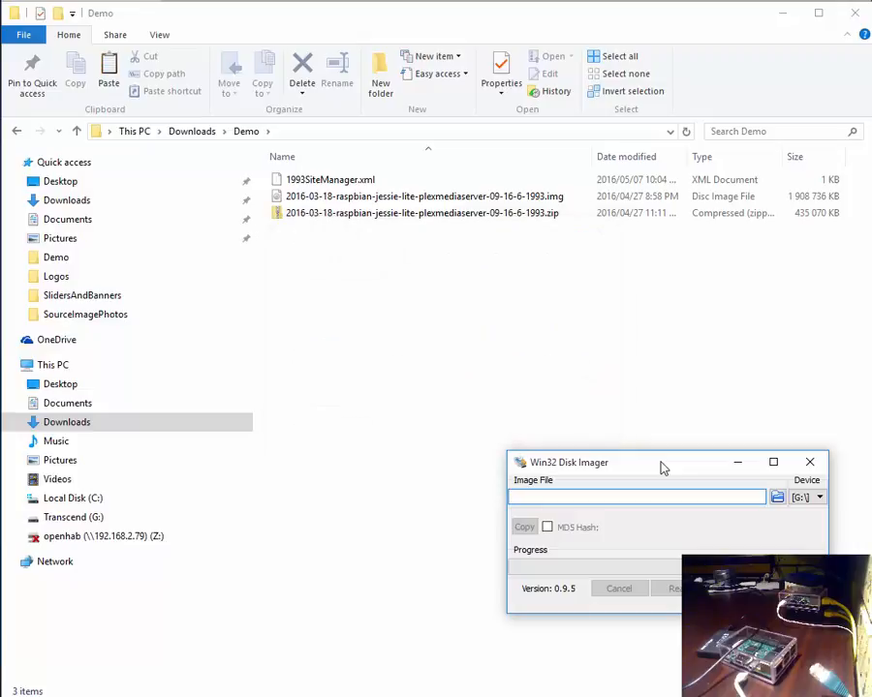
- Move the Win32 Disk Imager window to the middle of the screen
left_click_drag(665, 461, 449, 252)
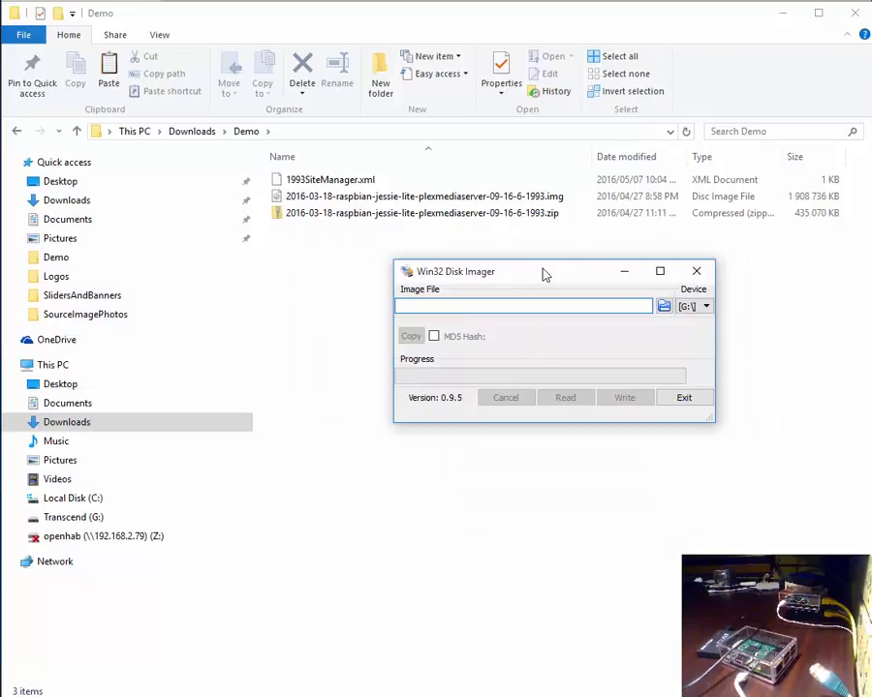
left_click_drag(543, 271, 596, 268)
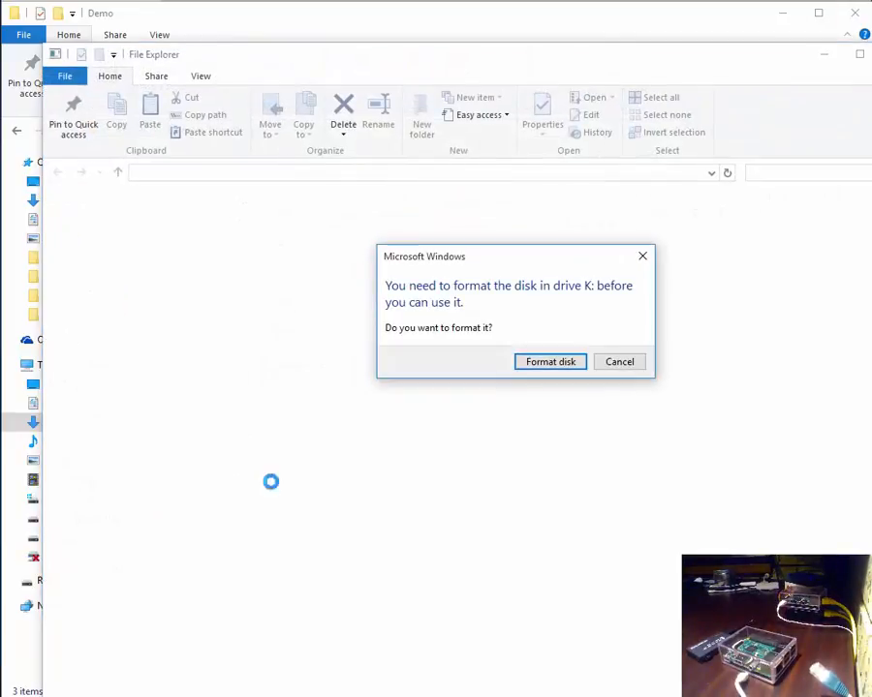
- Decline formatting the inserted card and dismiss the location-not-available error
left_click(620, 362)
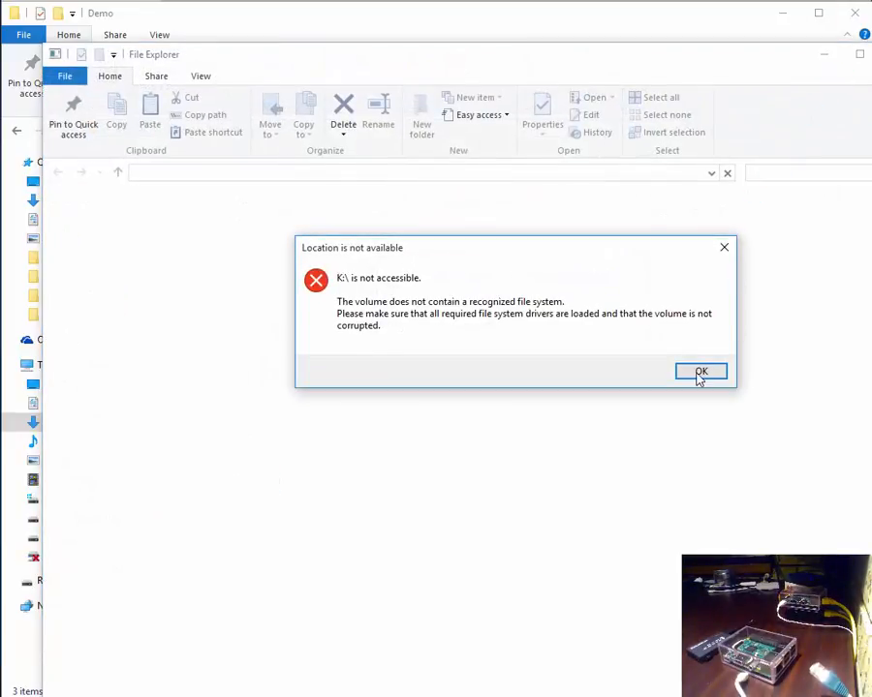
left_click(702, 372)
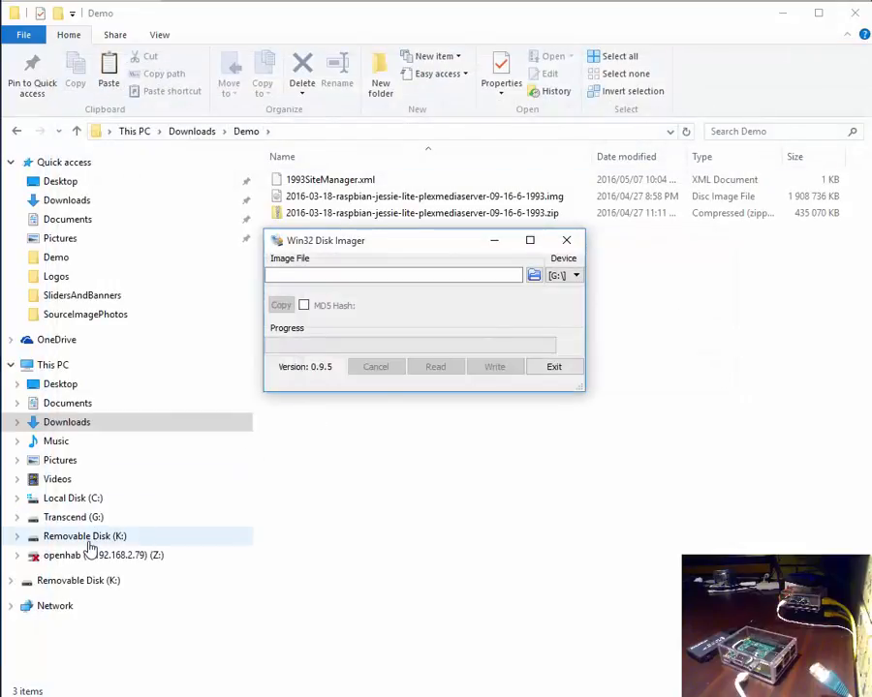
- Target drive K: and select the extracted Plex Media Server .img from Demo
left_click(576, 276)
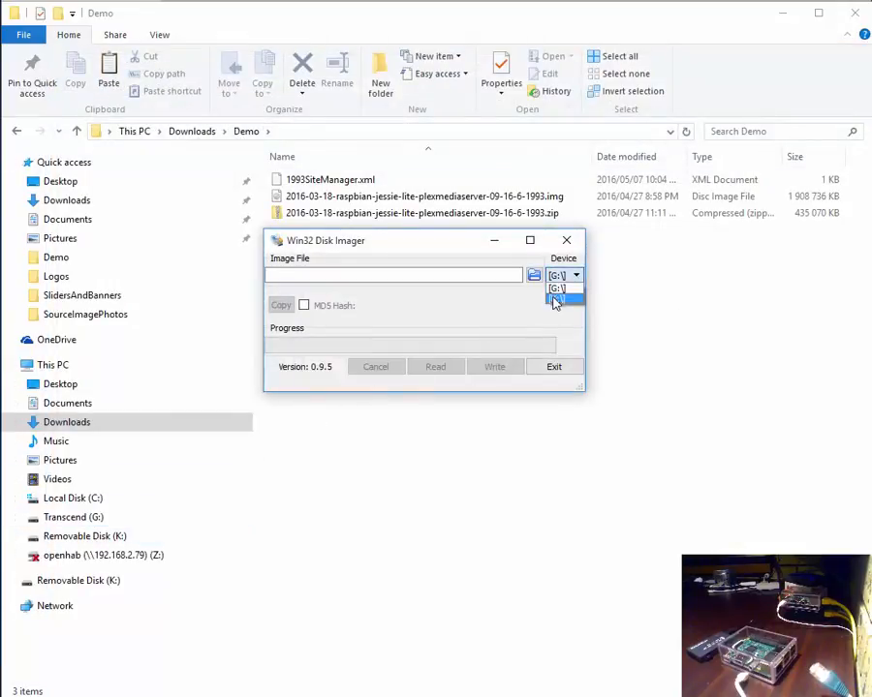
left_click(558, 302)
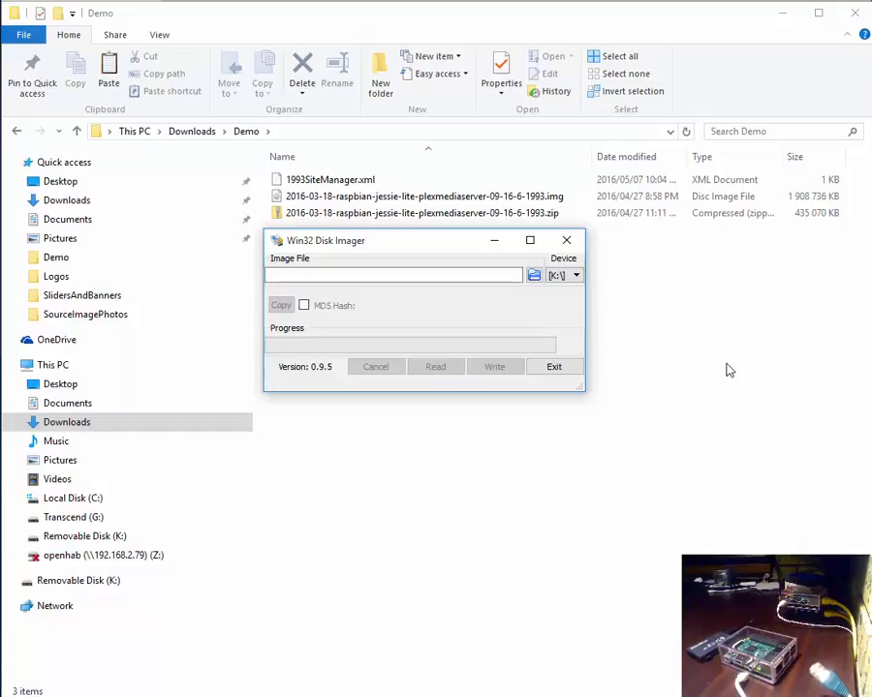
mouse_move(488, 308)
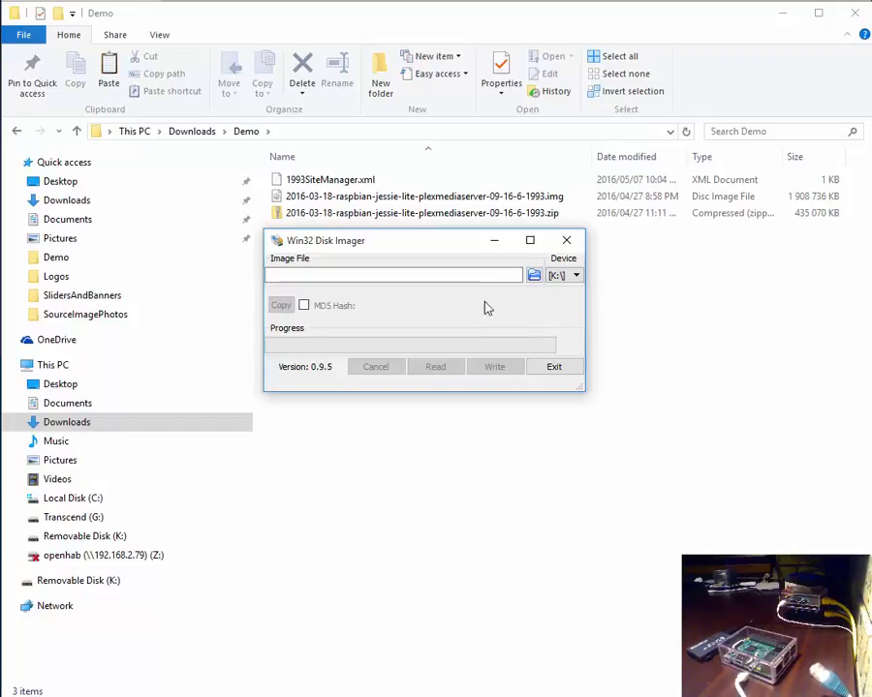
left_click(535, 275)
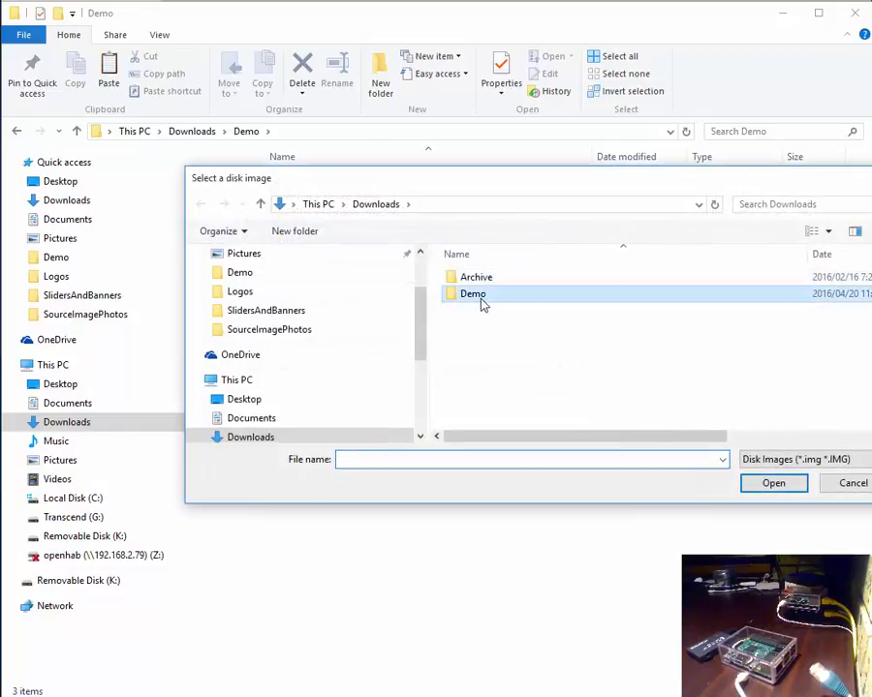
double_click(473, 294)
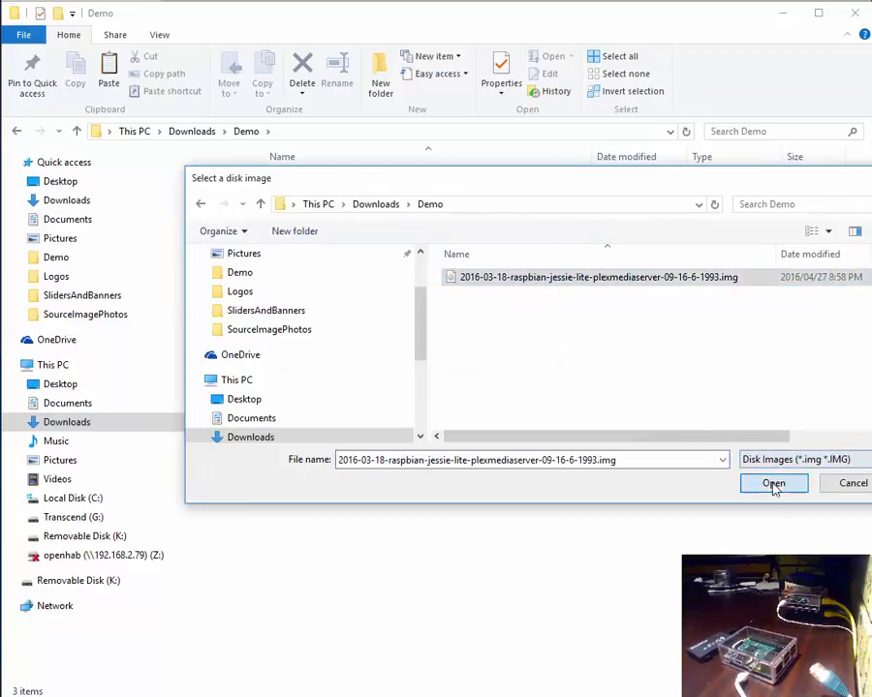
left_click(773, 484)
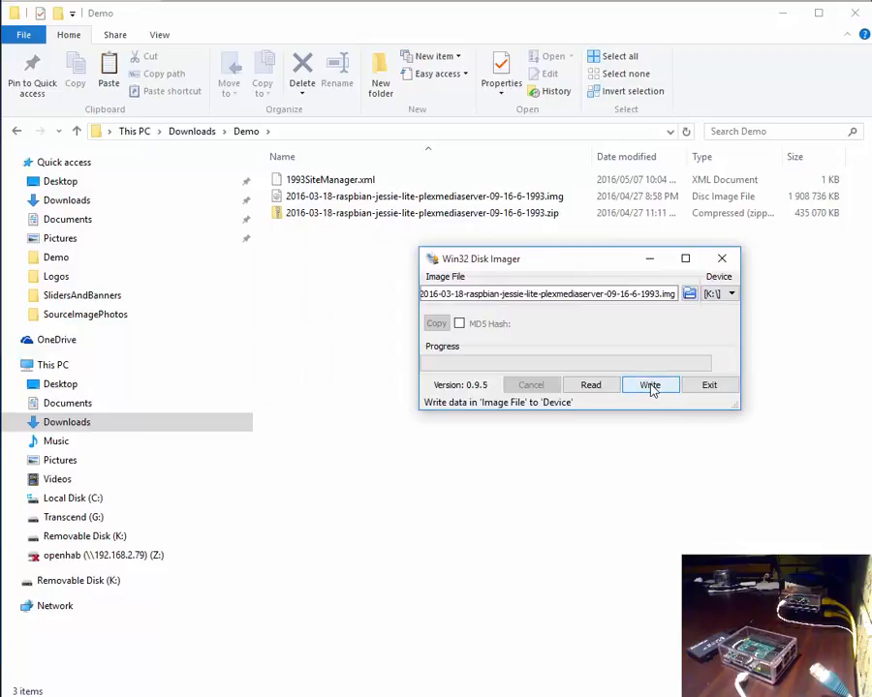
- Write the image to the card and acknowledge the Write Successful message
left_click(649, 383)
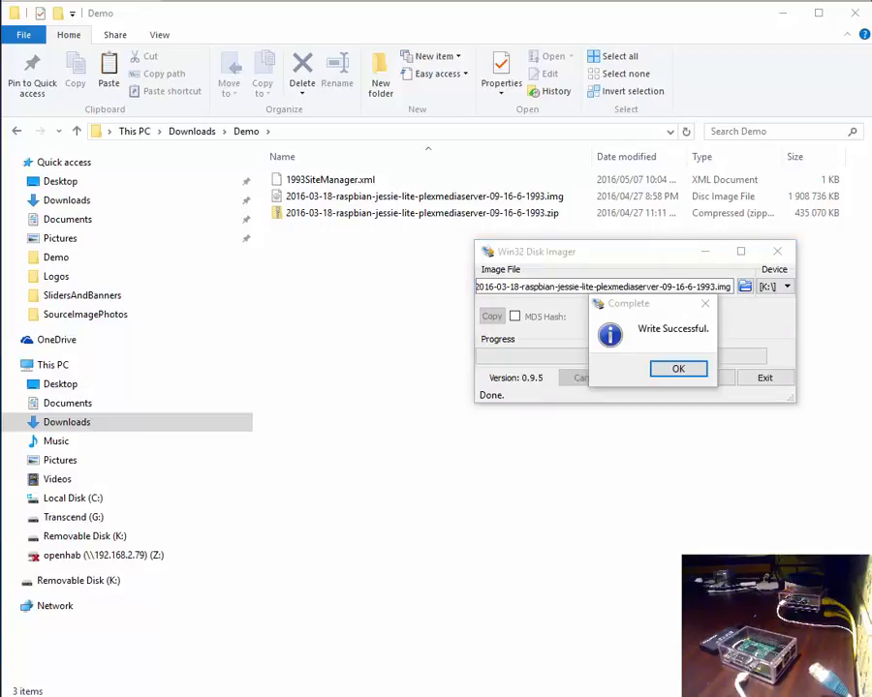
mouse_move(705, 472)
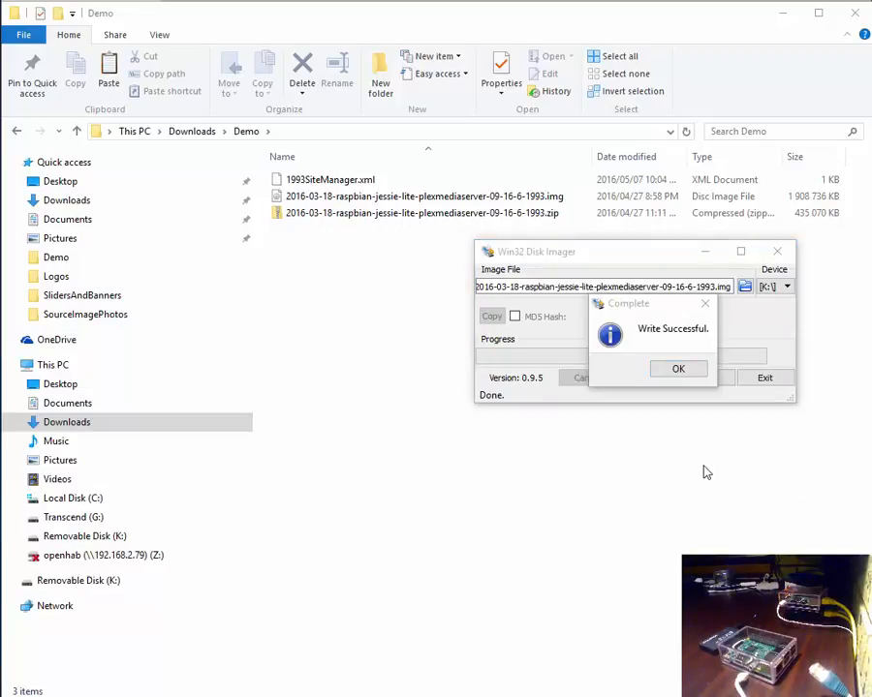
mouse_move(678, 383)
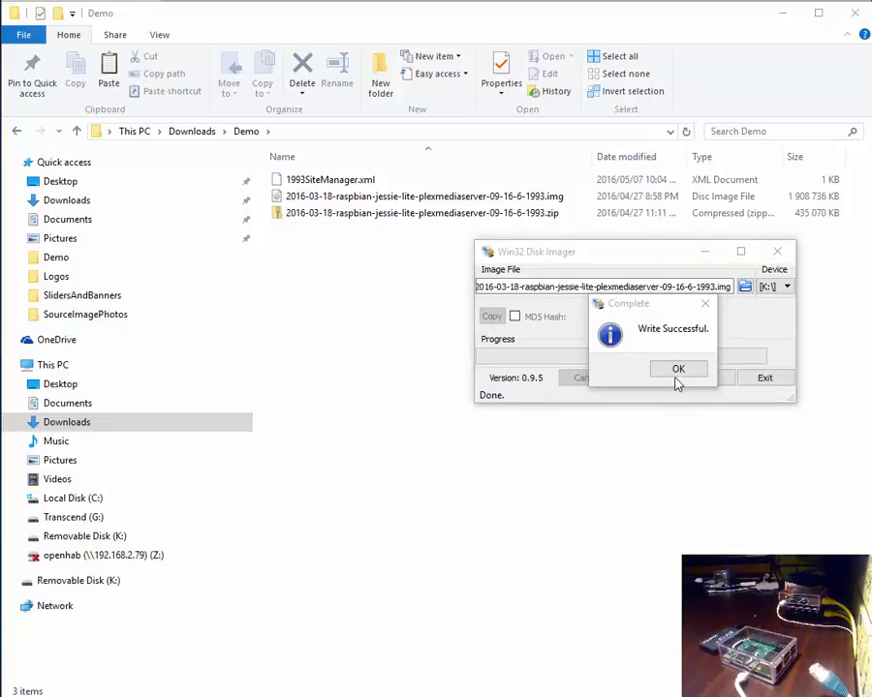
left_click(678, 368)
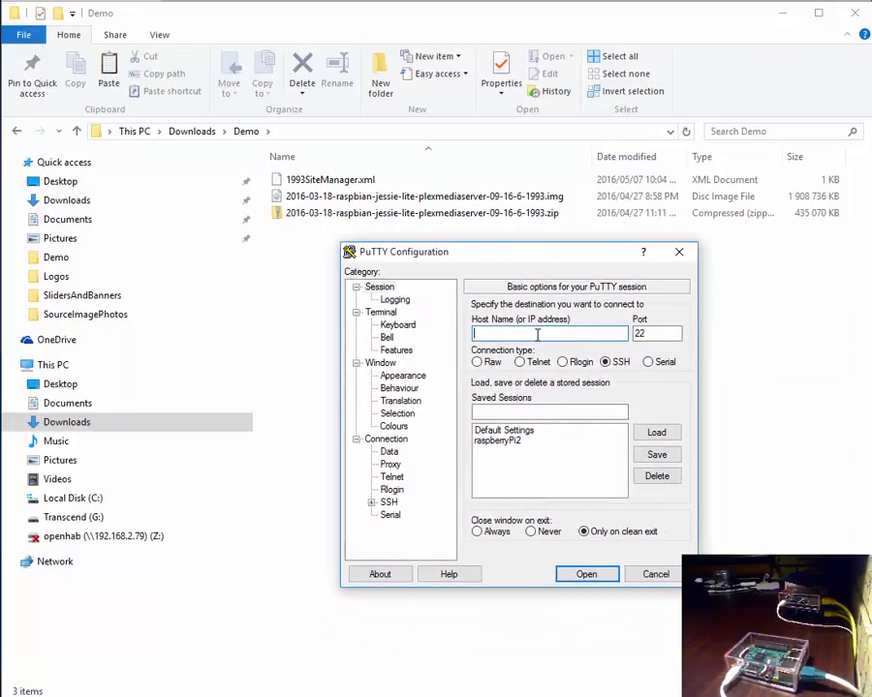
- SSH to 192.168.2.80 and log in to the Raspberry Pi as root
type("192.168.2.80")
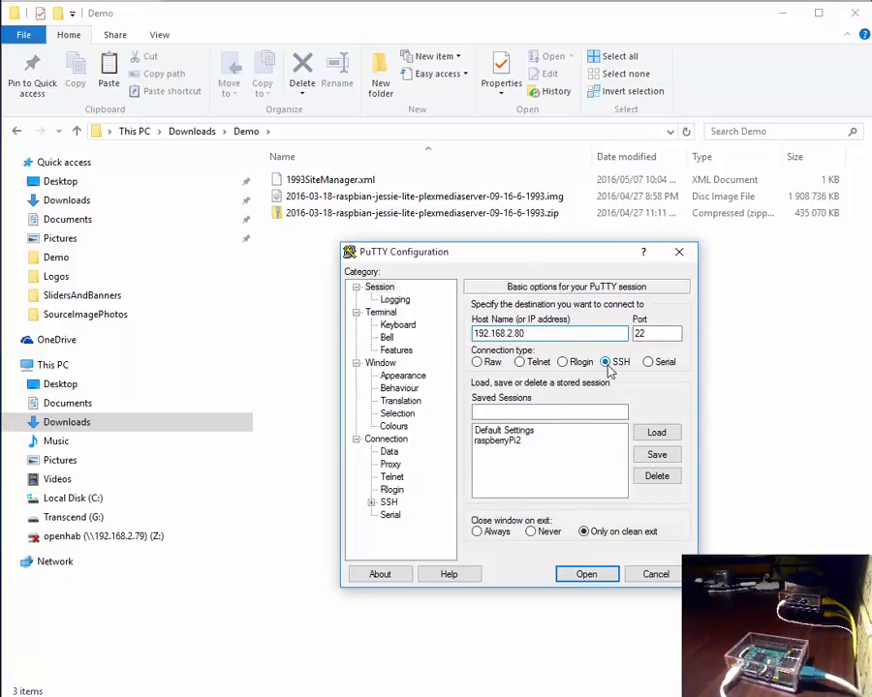
left_click(585, 573)
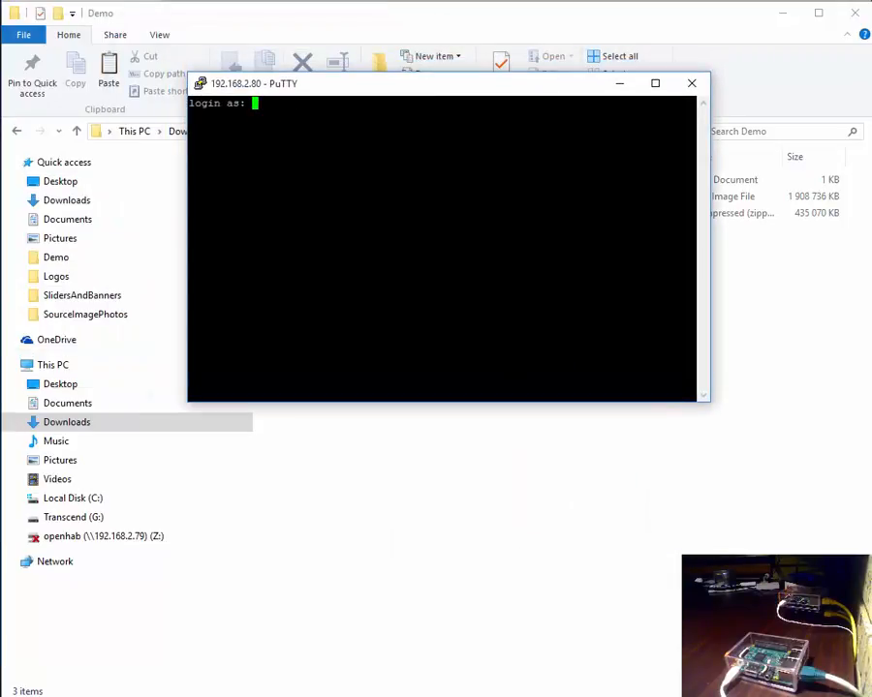
type("root")
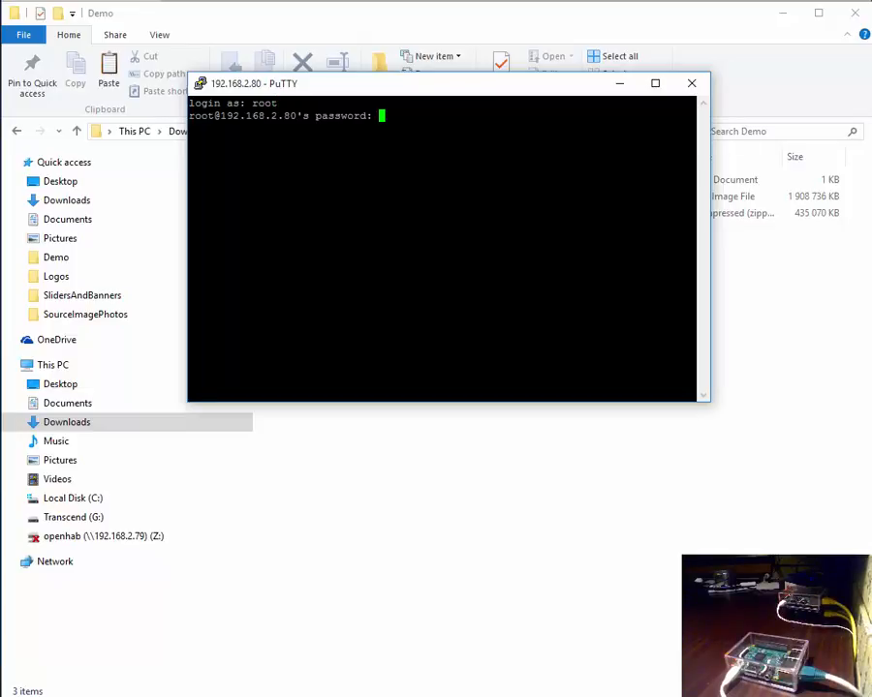
key("Return")
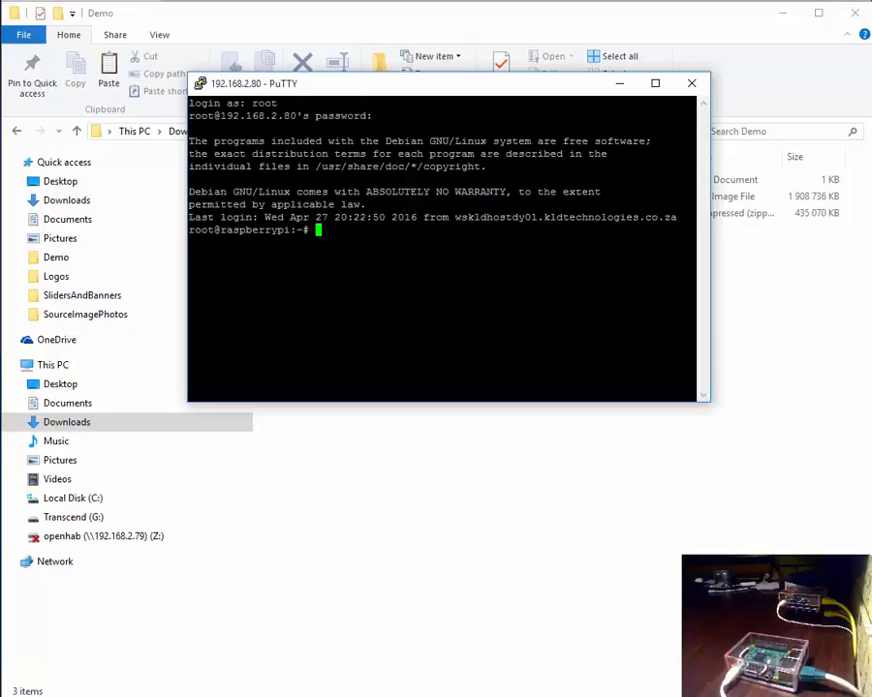
- Run df -h and highlight the root filesystem's 1.7G size figure
type("df -h")
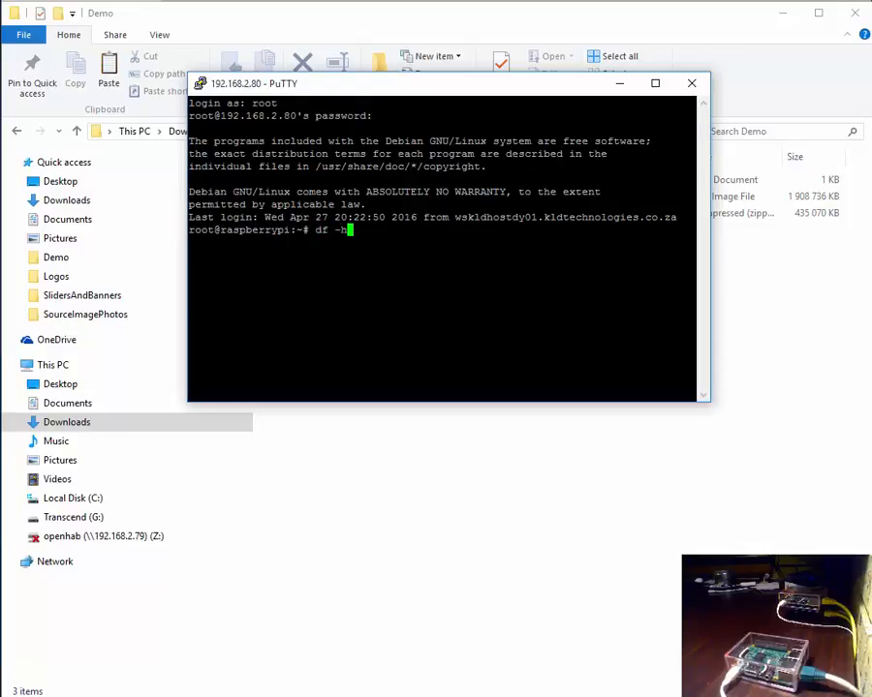
key("Return")
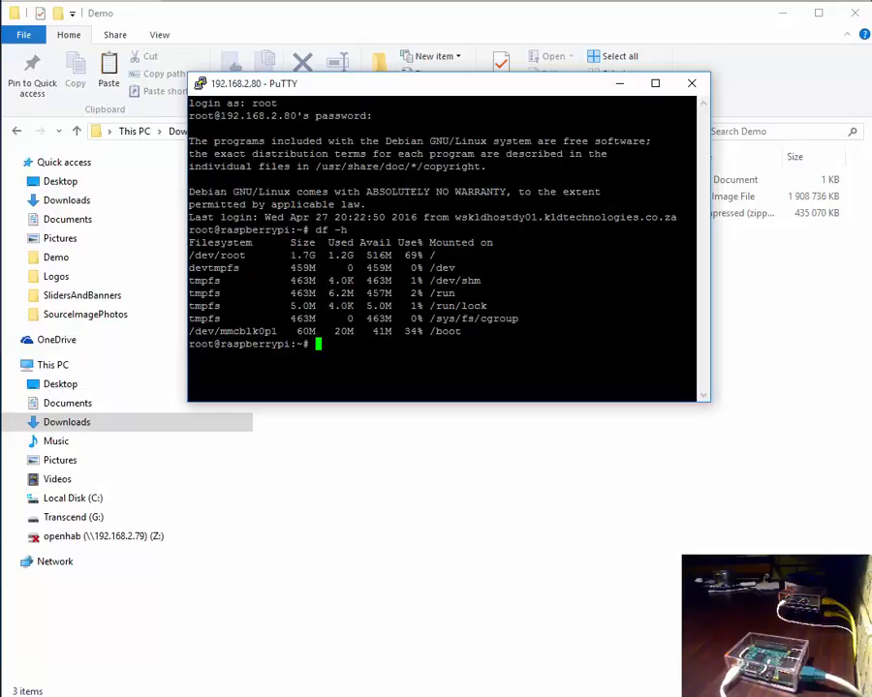
double_click(302, 256)
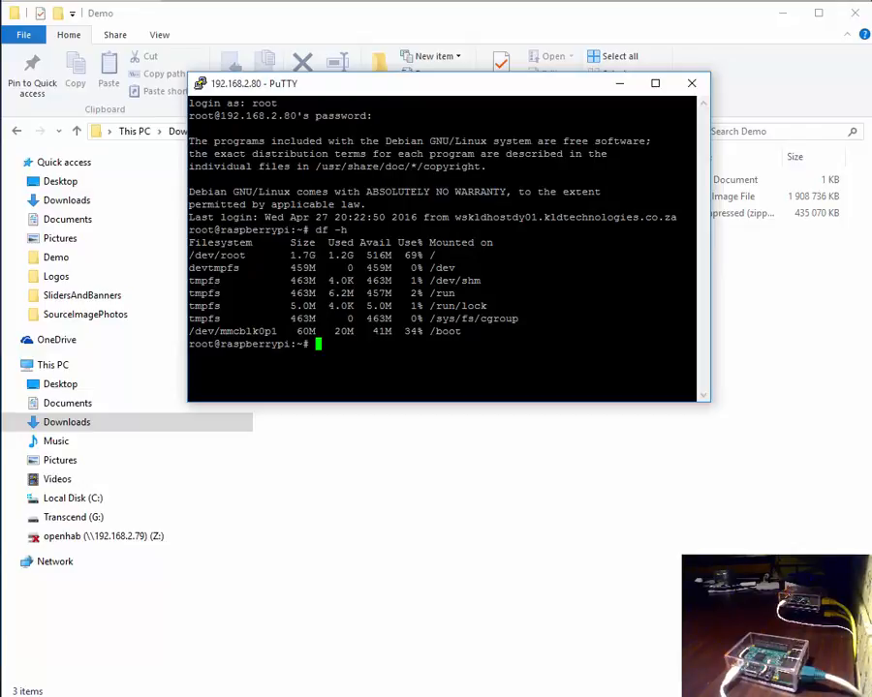
- Launch raspi-config, expand the filesystem, finish and let the Pi reboot
type("raspi-conf")
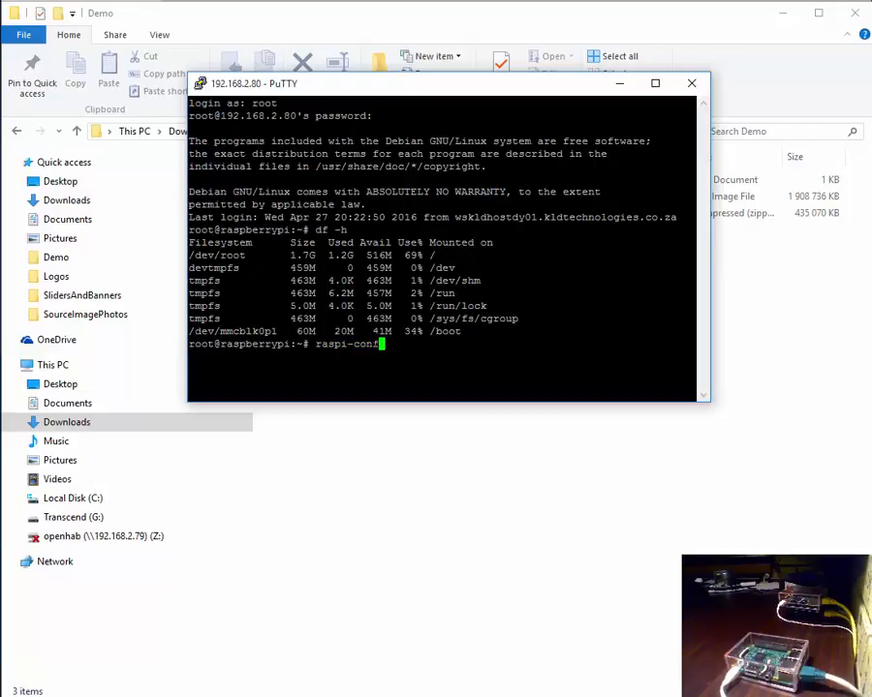
key("Return")
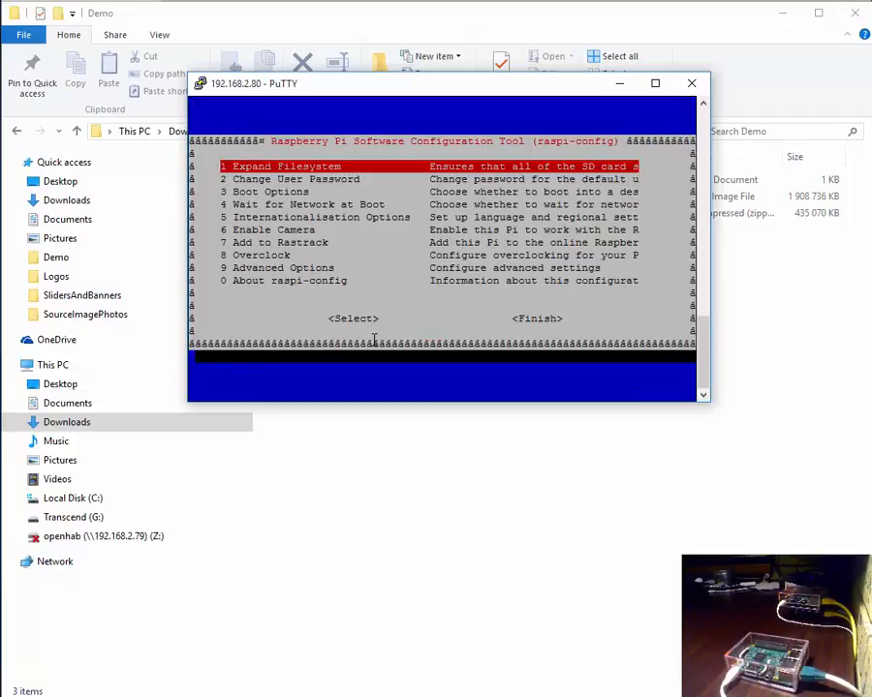
key("Tab")
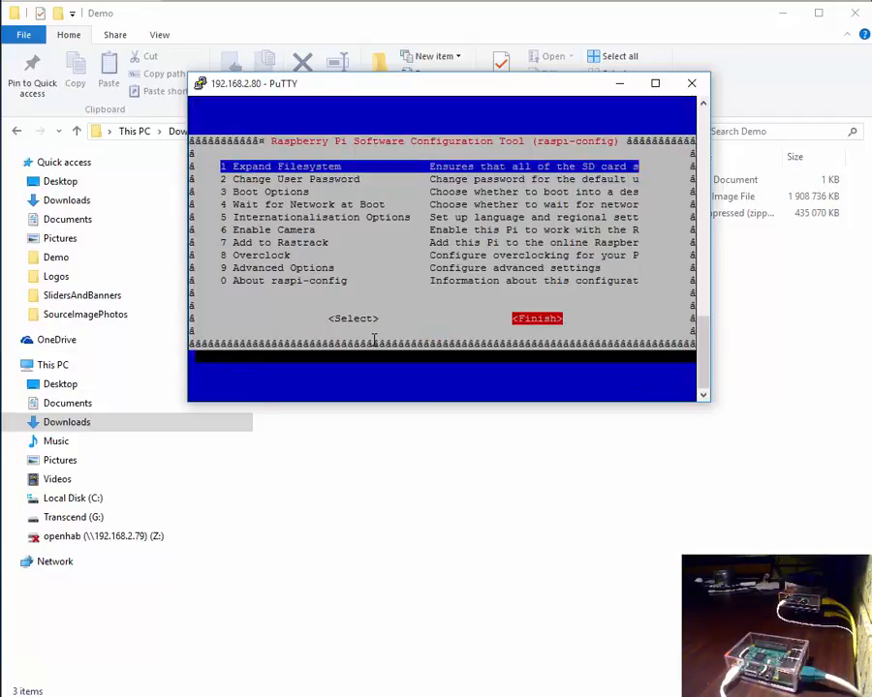
left_click(535, 318)
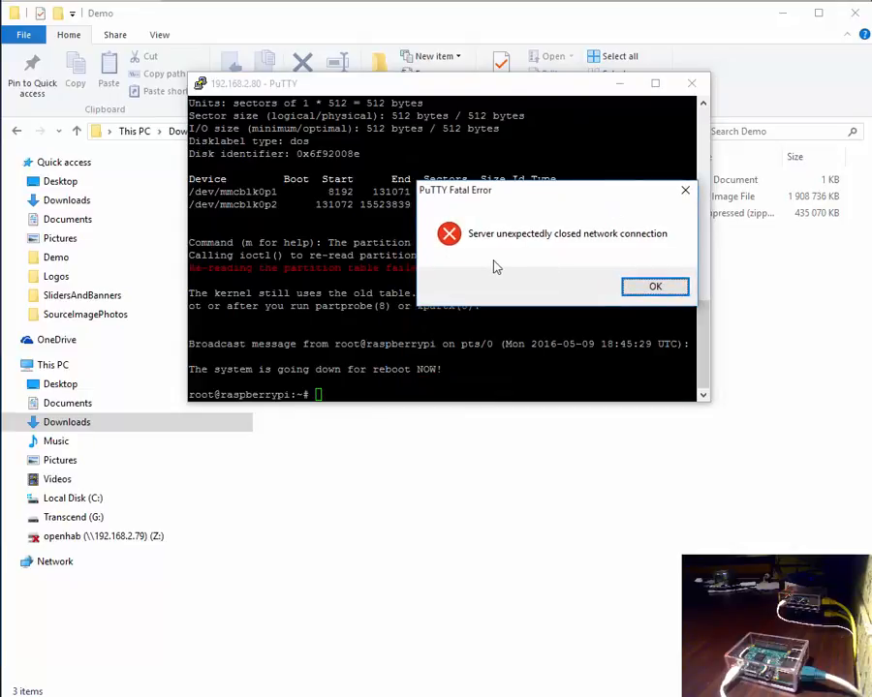
- Dismiss the connection error, restart the PuTTY session and log in as root
left_click(655, 287)
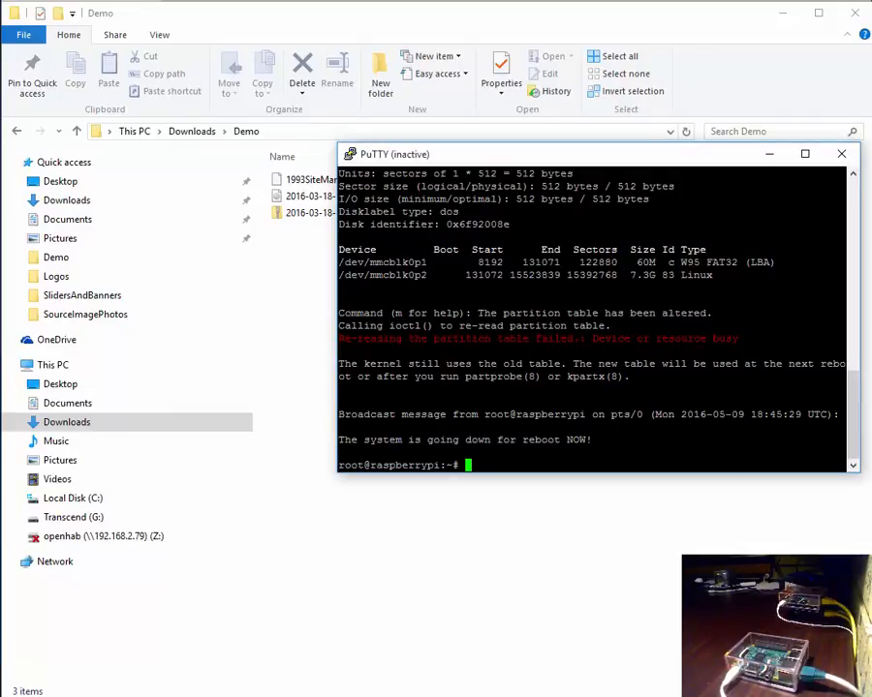
right_click(395, 155)
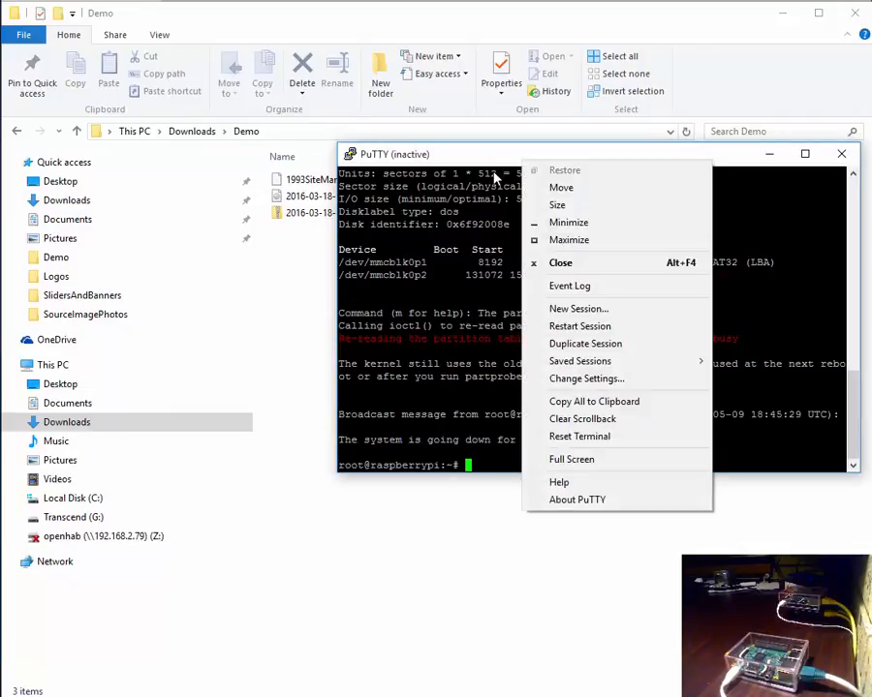
mouse_move(579, 326)
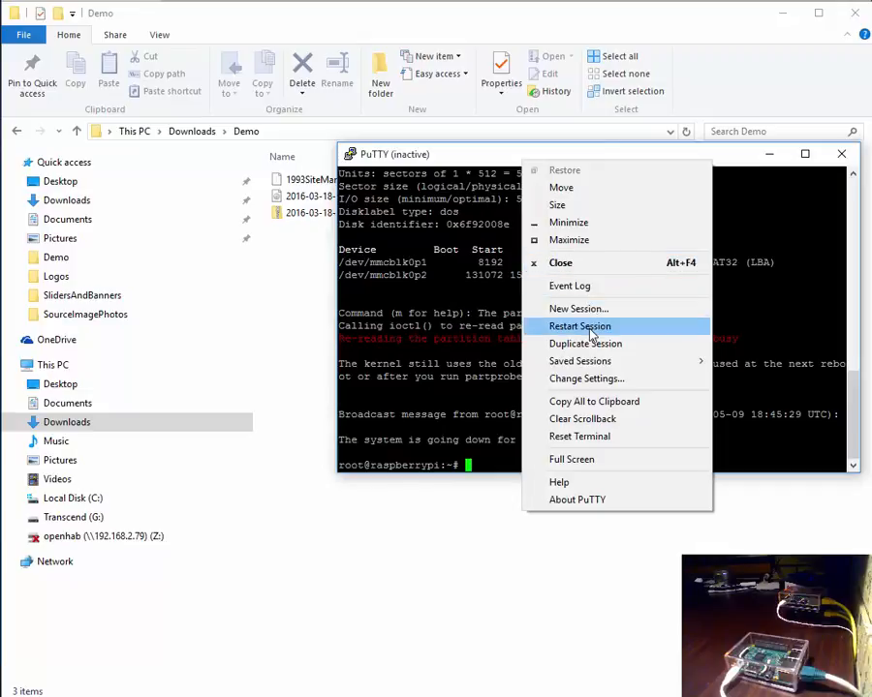
left_click(579, 326)
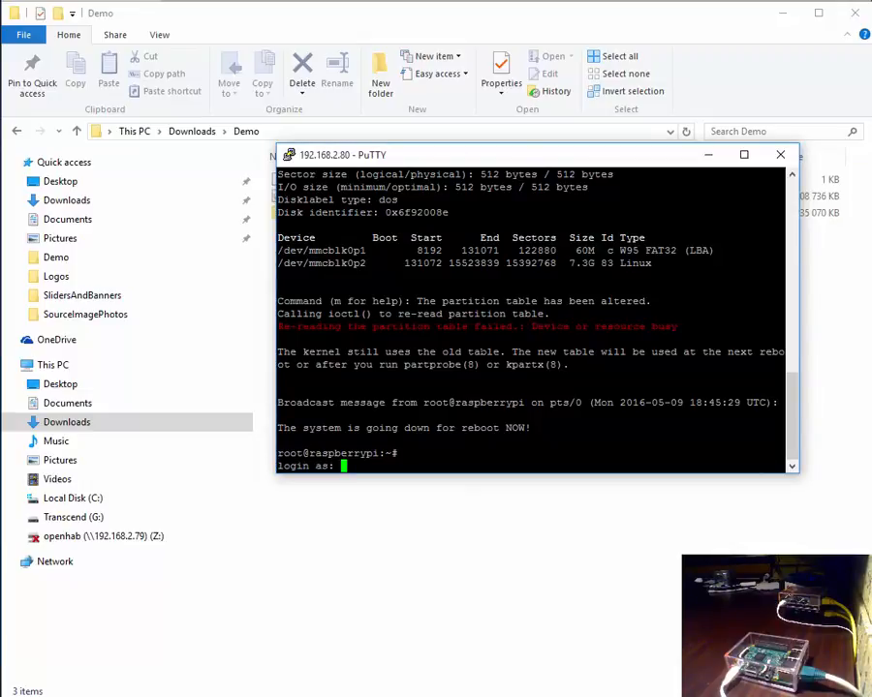
type("root")
type("df -h")
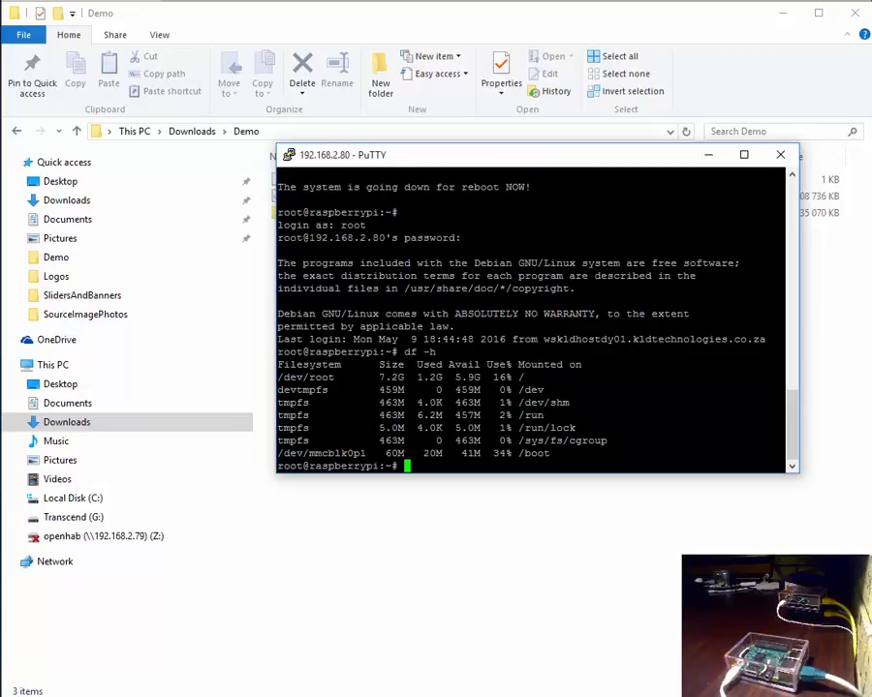
- Confirm the root filesystem now reads 7.2G, then exit the session
double_click(391, 376)
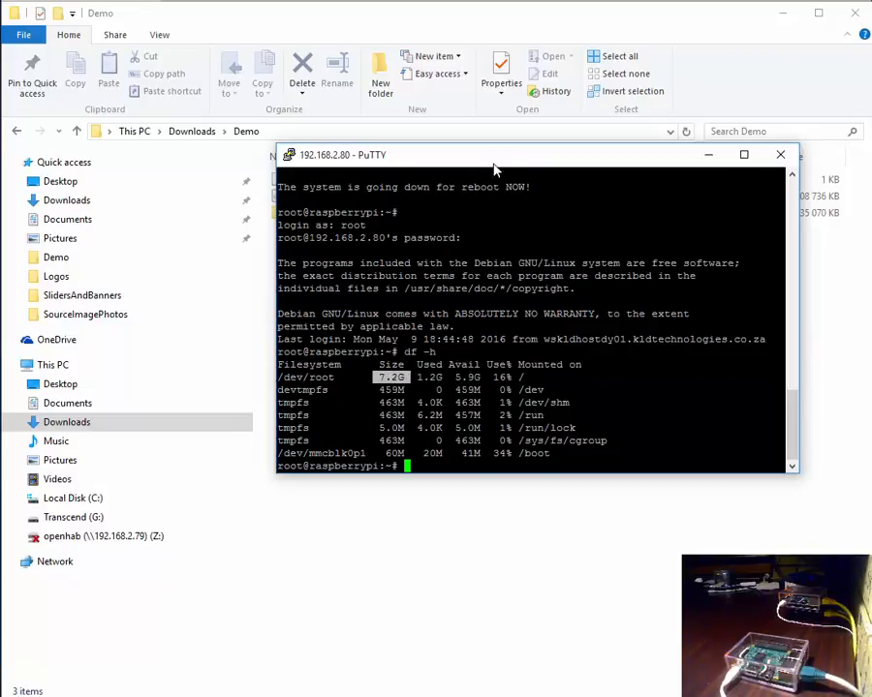
left_click_drag(494, 155, 494, 132)
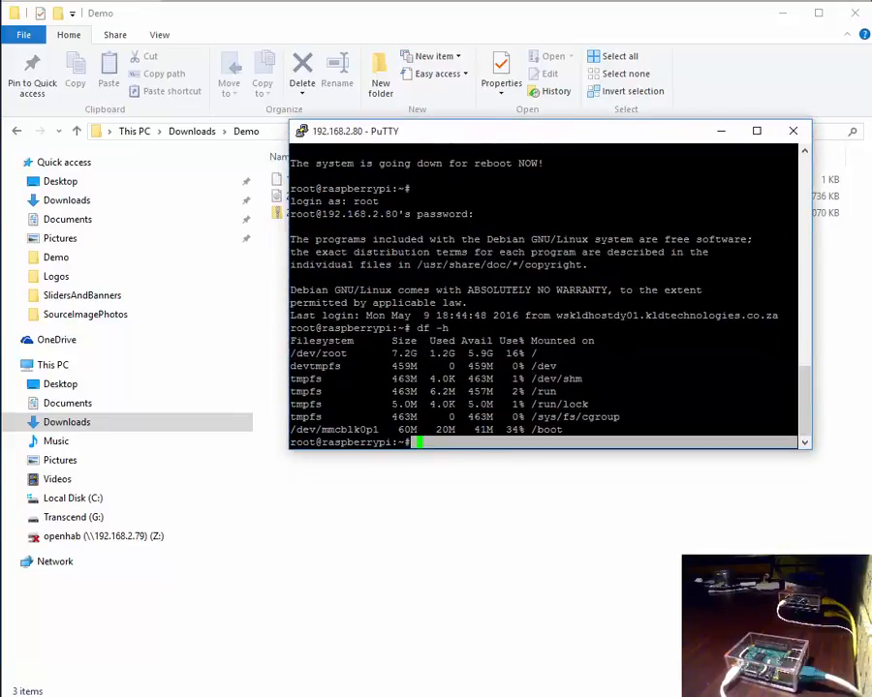
type("exit")
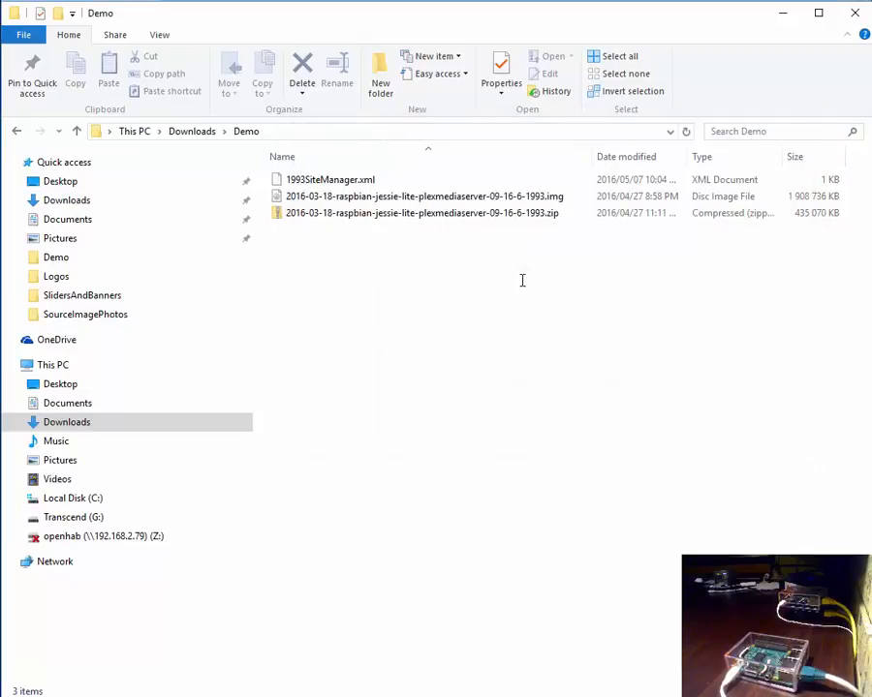
mouse_move(527, 287)
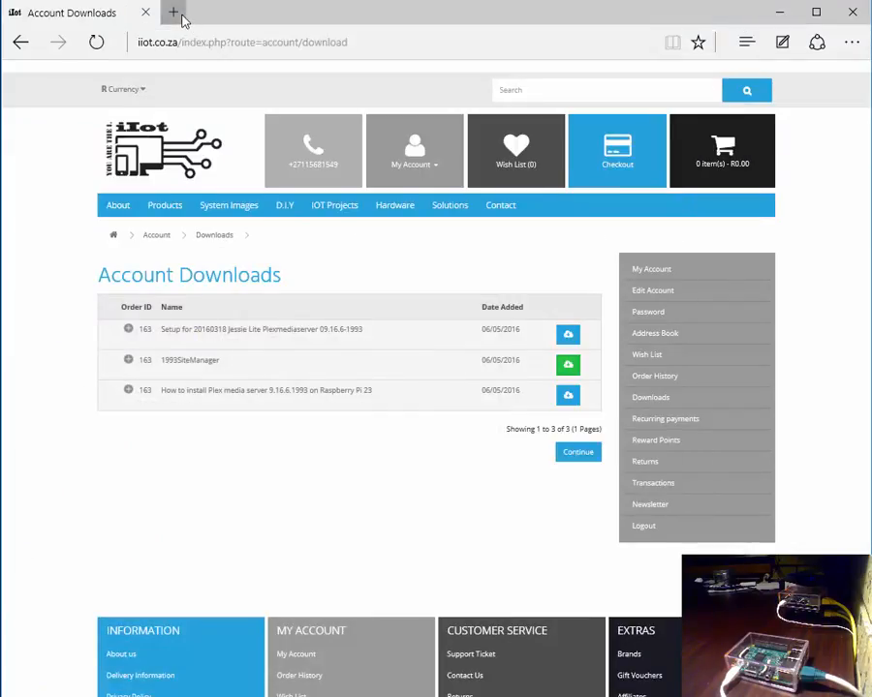
left_click(174, 11)
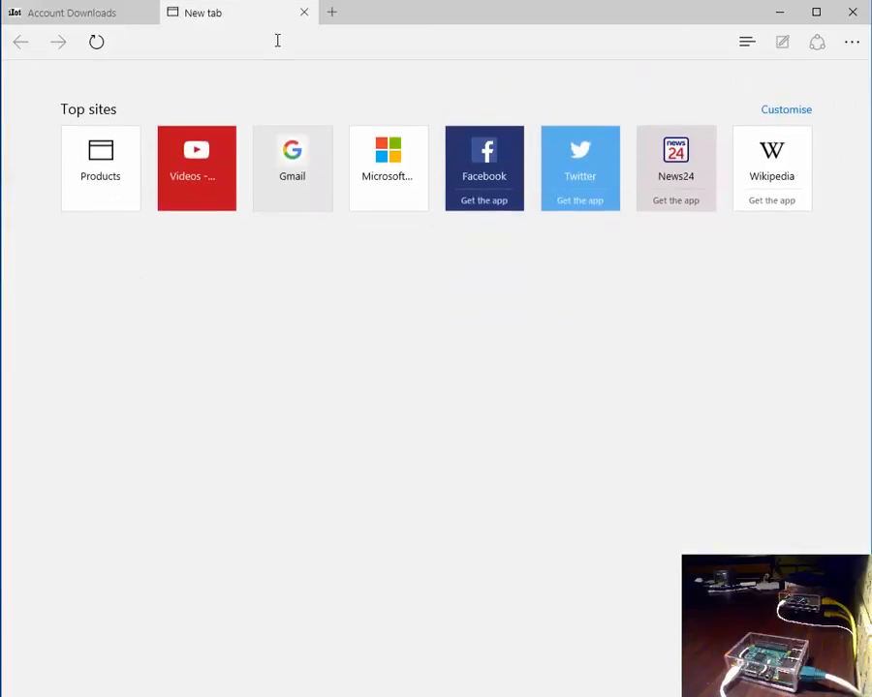
left_click(277, 42)
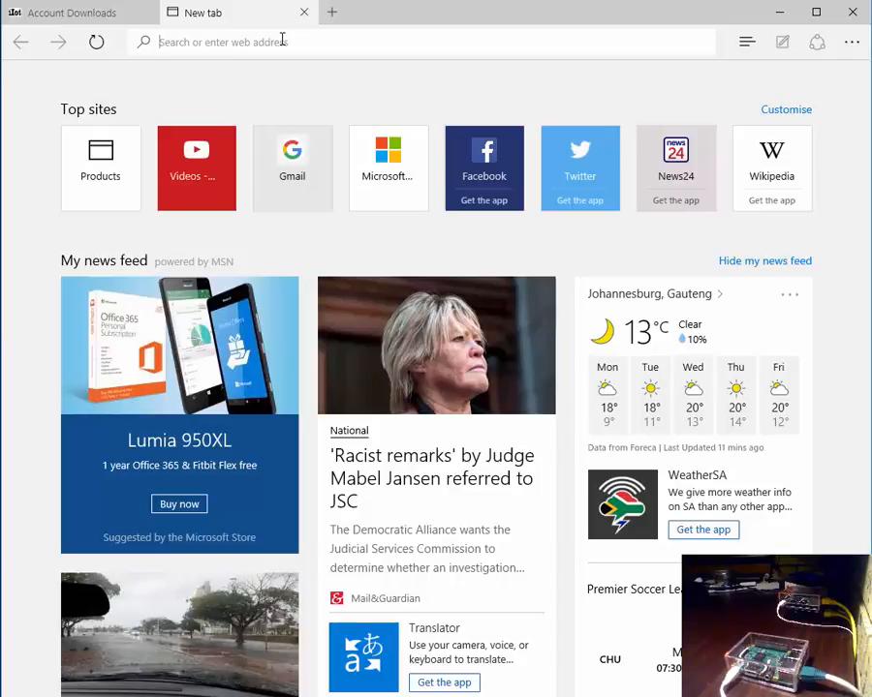
type("http://192.168.2.80:32400/web")
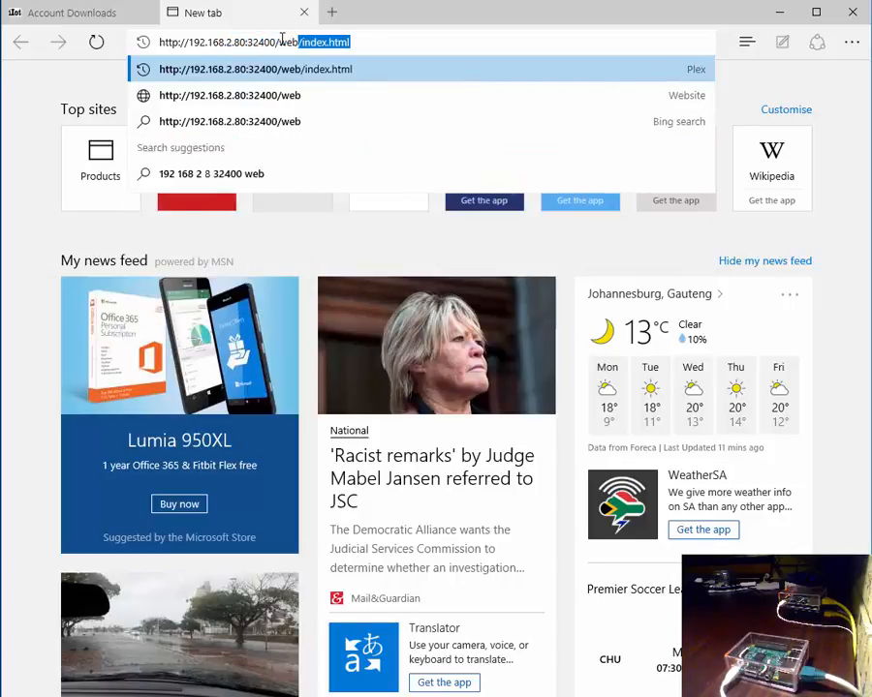
left_click(254, 70)
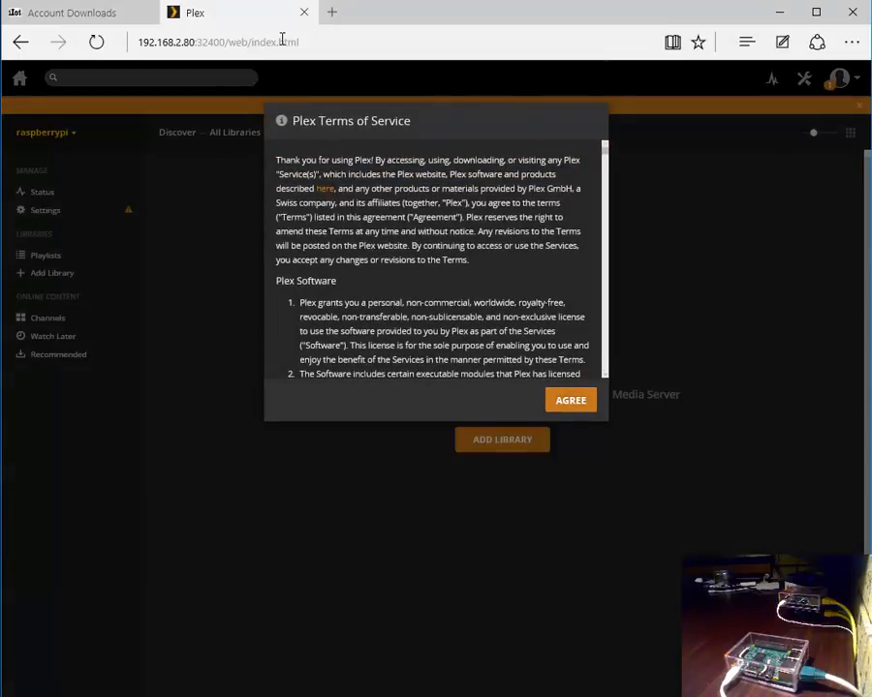
mouse_move(570, 399)
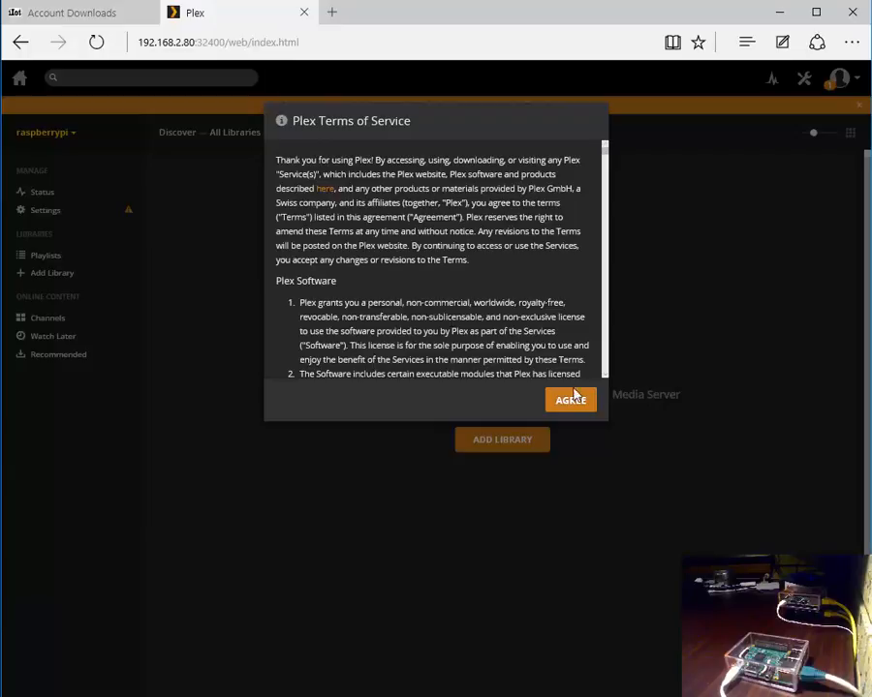
- Agree to the Plex terms, skip sign-in and go into the Plex settings
left_click(570, 399)
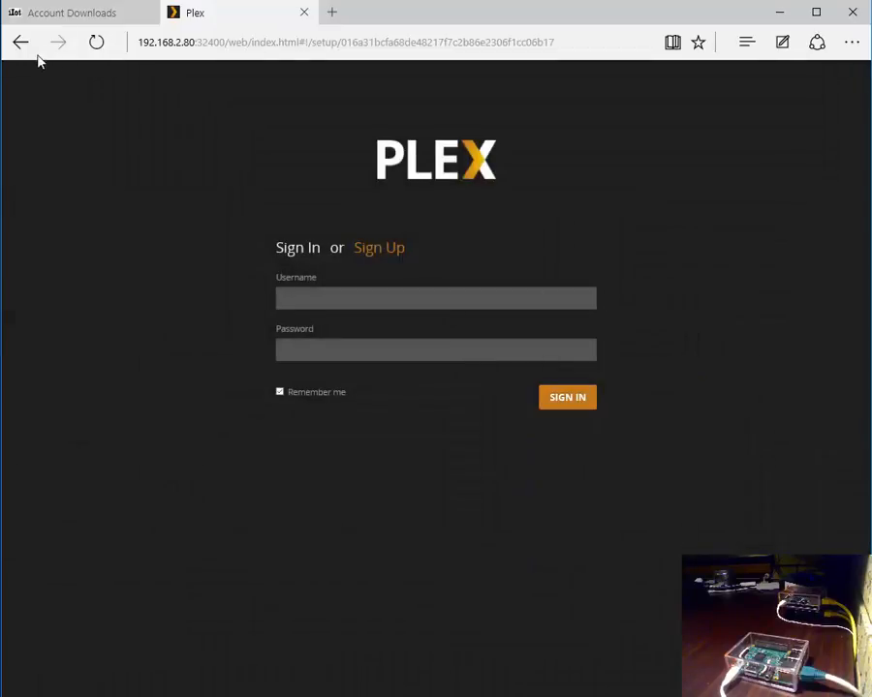
left_click(566, 397)
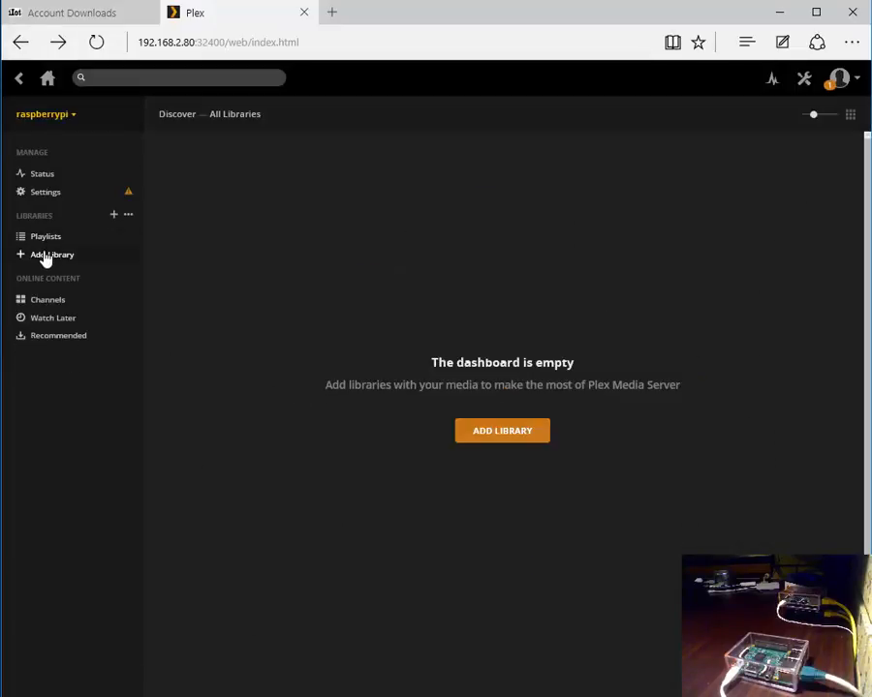
left_click(53, 254)
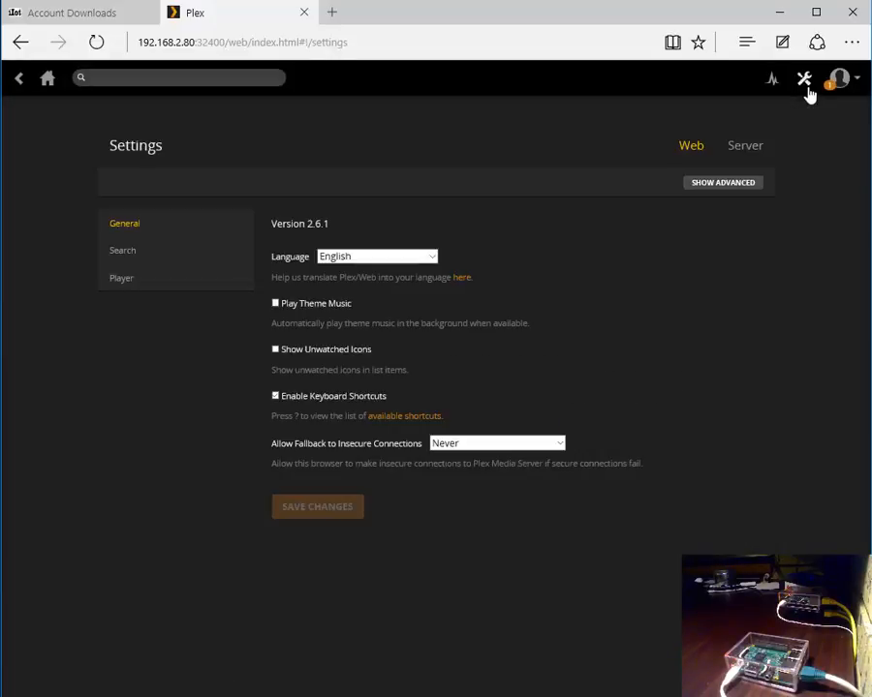
mouse_move(514, 217)
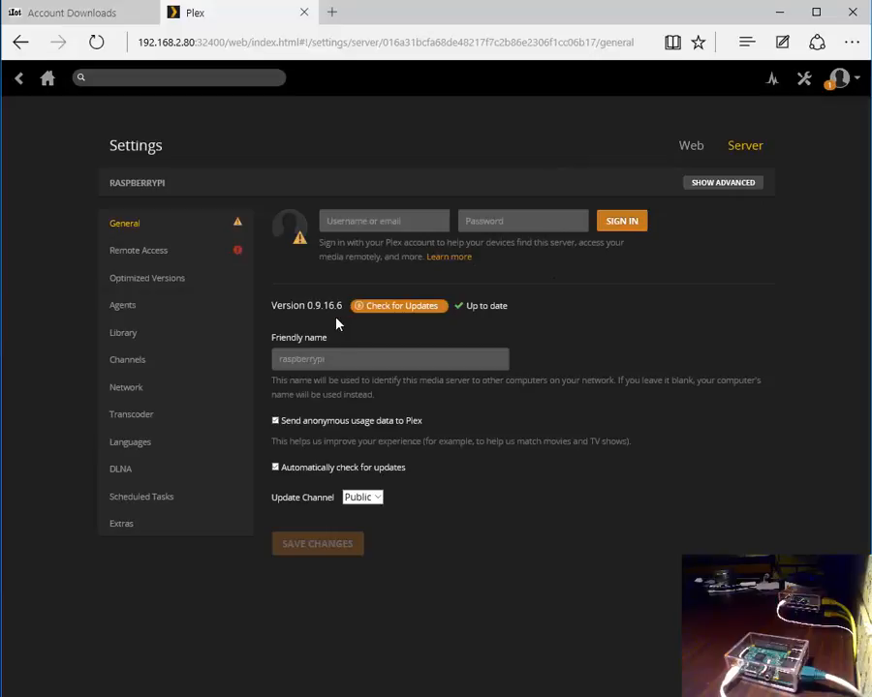
mouse_move(244, 354)
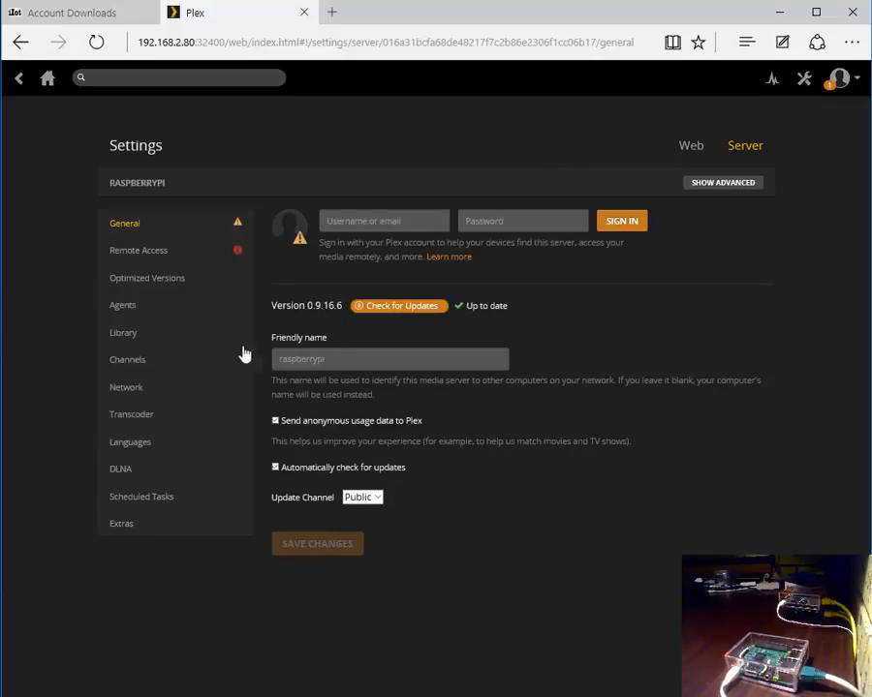
mouse_move(663, 363)
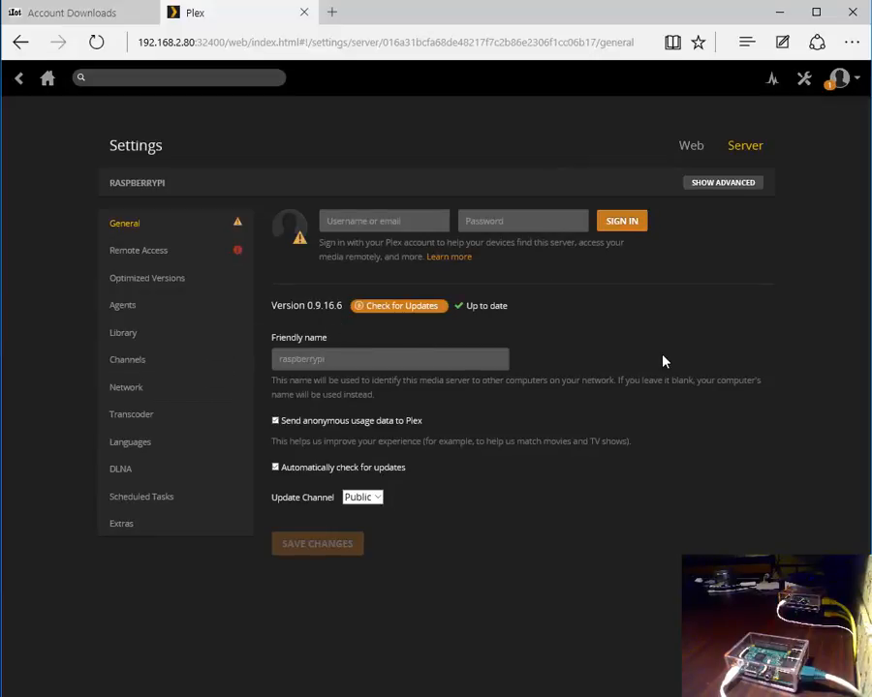